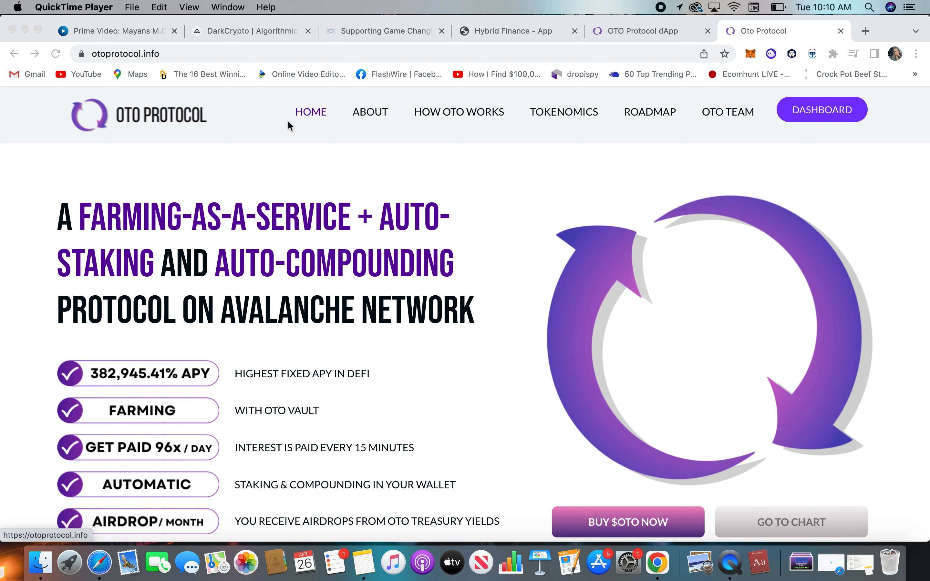
{"action": "mouse_move", "coordinate": [689, 350]}
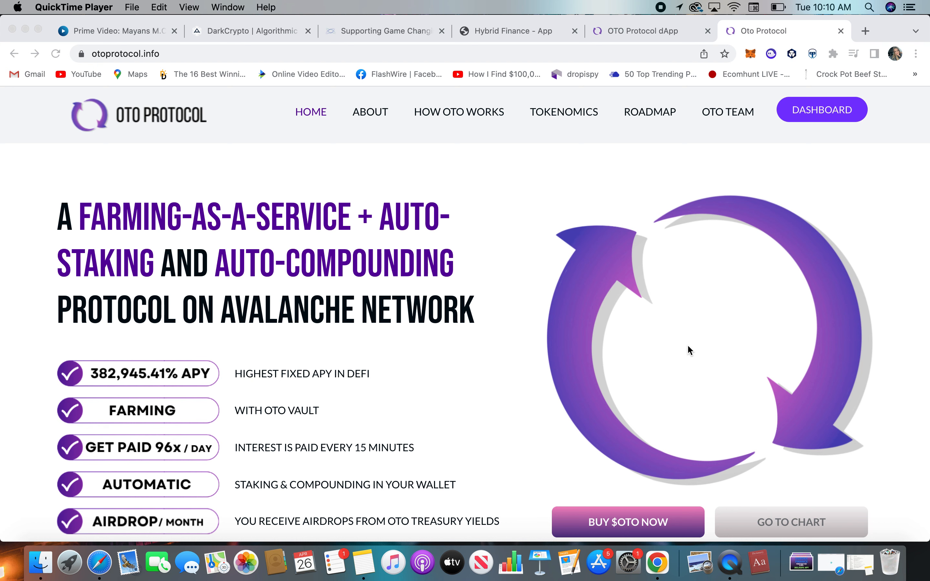
Scroll through the OTO Protocol website's token feature descriptions.
{"action": "scroll", "scroll_direction": "down", "scroll_amount": 3}
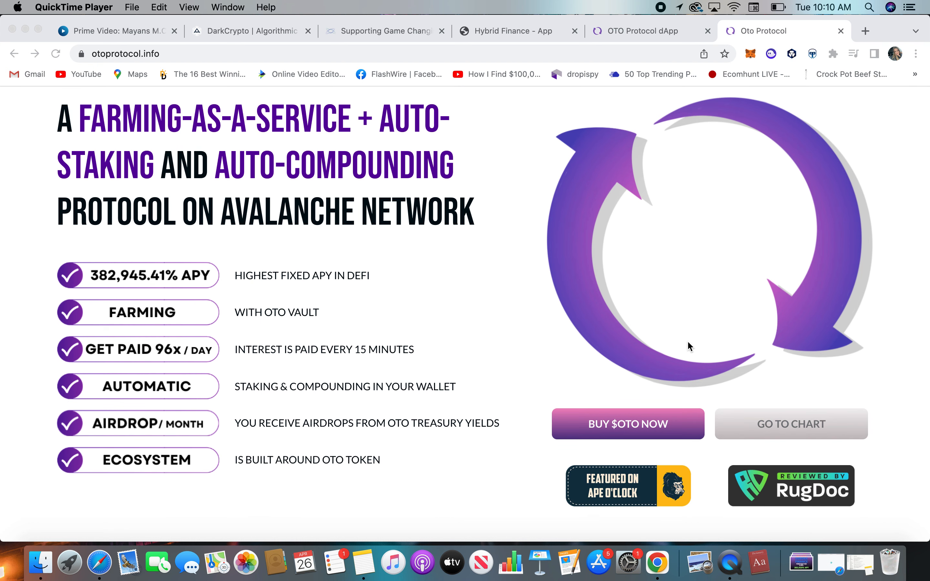
{"action": "mouse_move", "coordinate": [276, 381]}
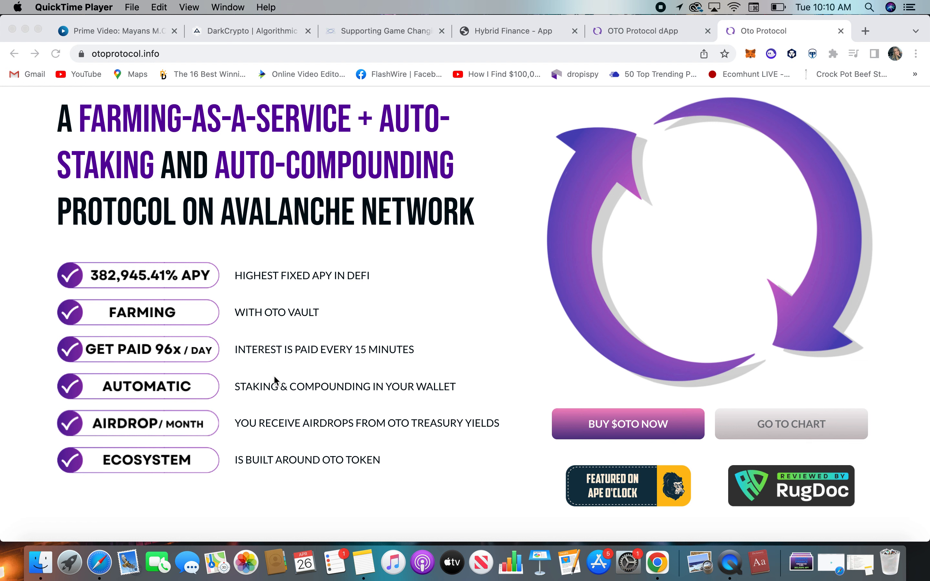
{"action": "mouse_move", "coordinate": [275, 374]}
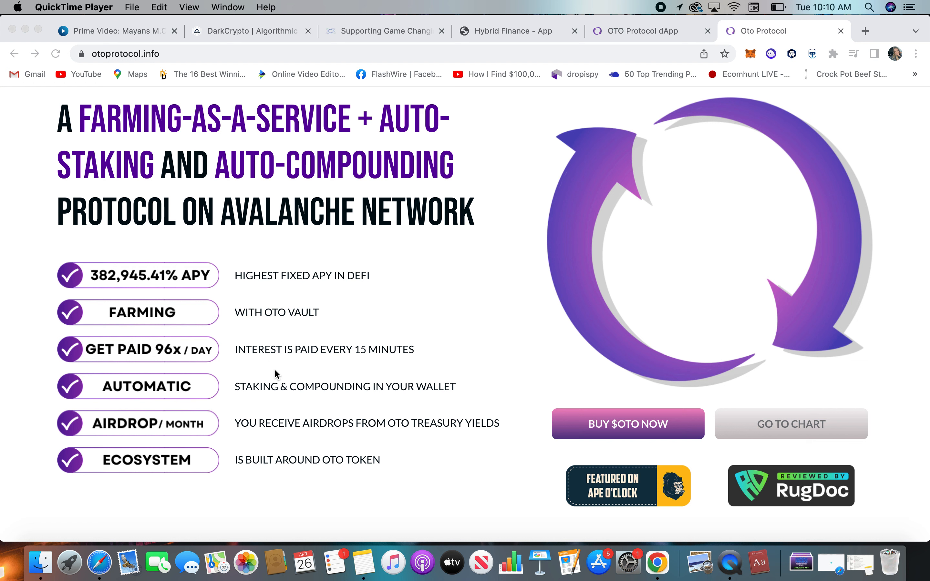
{"action": "mouse_move", "coordinate": [228, 468]}
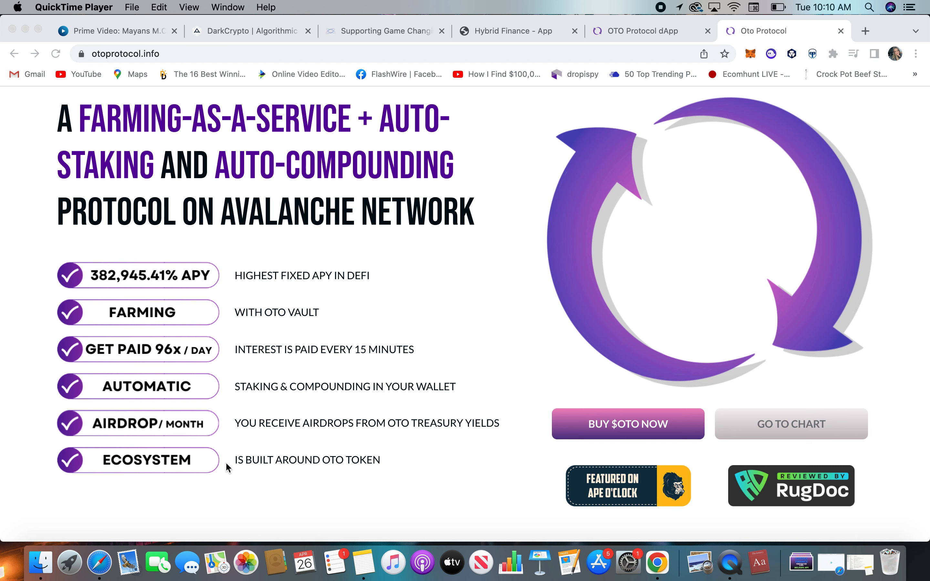
{"action": "mouse_move", "coordinate": [385, 469]}
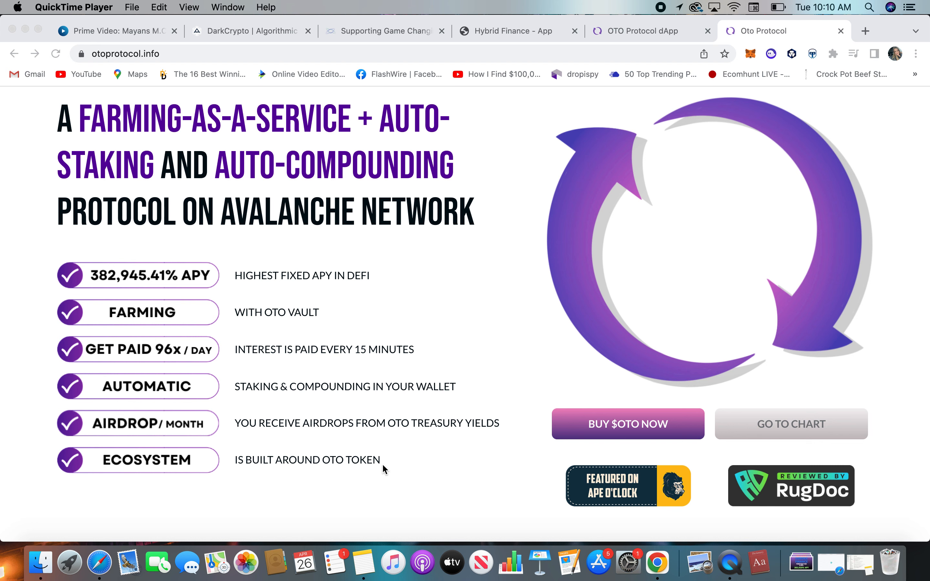
{"action": "scroll", "scroll_direction": "down", "scroll_amount": 3}
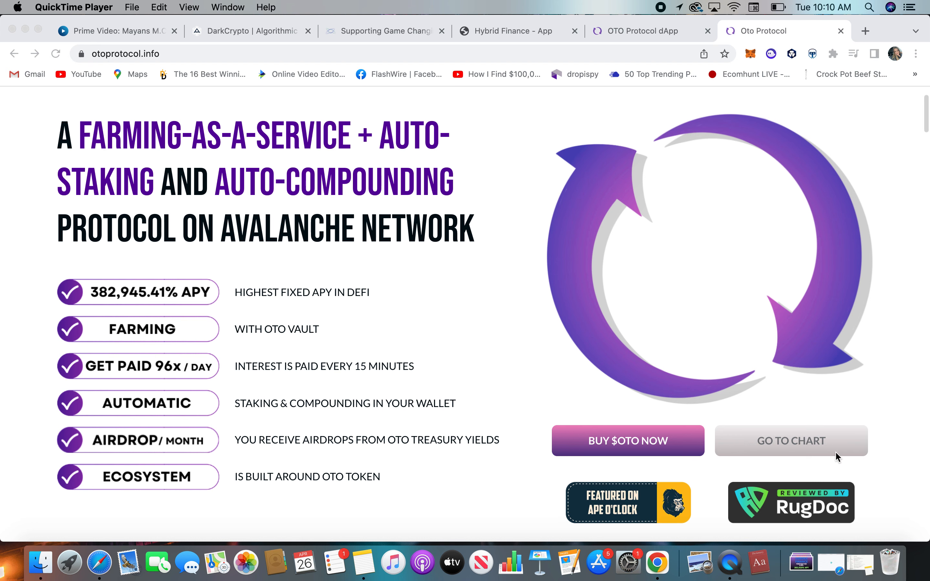
{"action": "scroll", "scroll_direction": "down", "scroll_amount": 3}
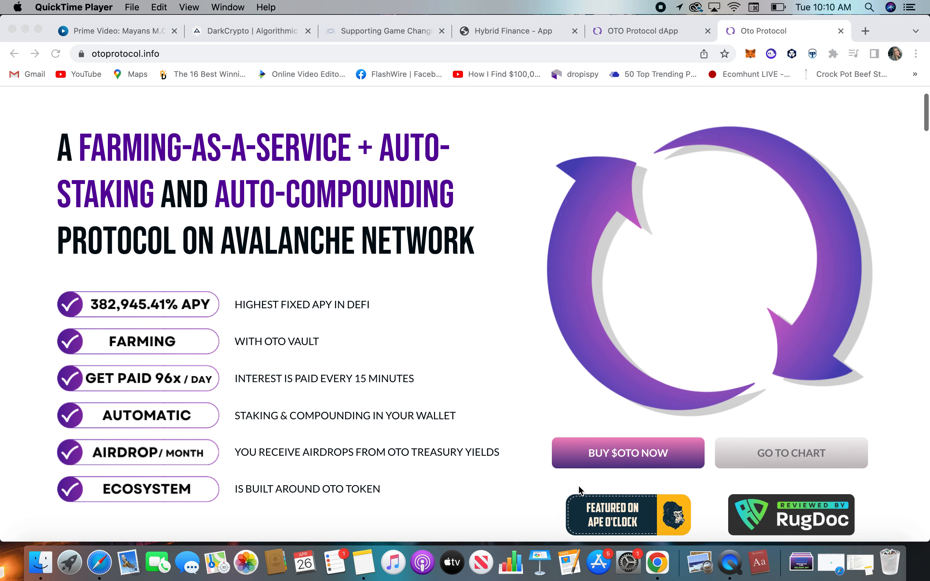
{"action": "scroll", "scroll_direction": "down", "scroll_amount": 3}
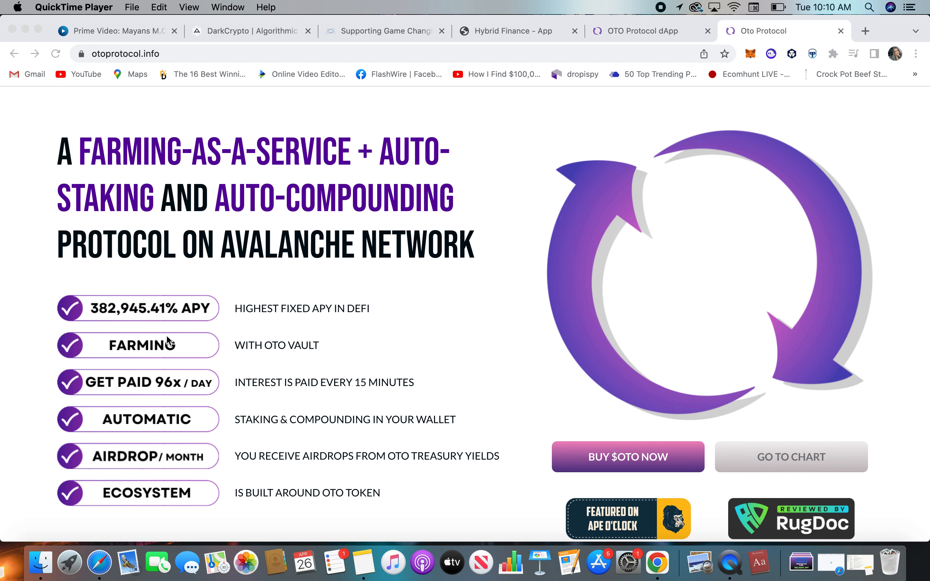
{"action": "scroll", "scroll_direction": "up", "scroll_amount": 3}
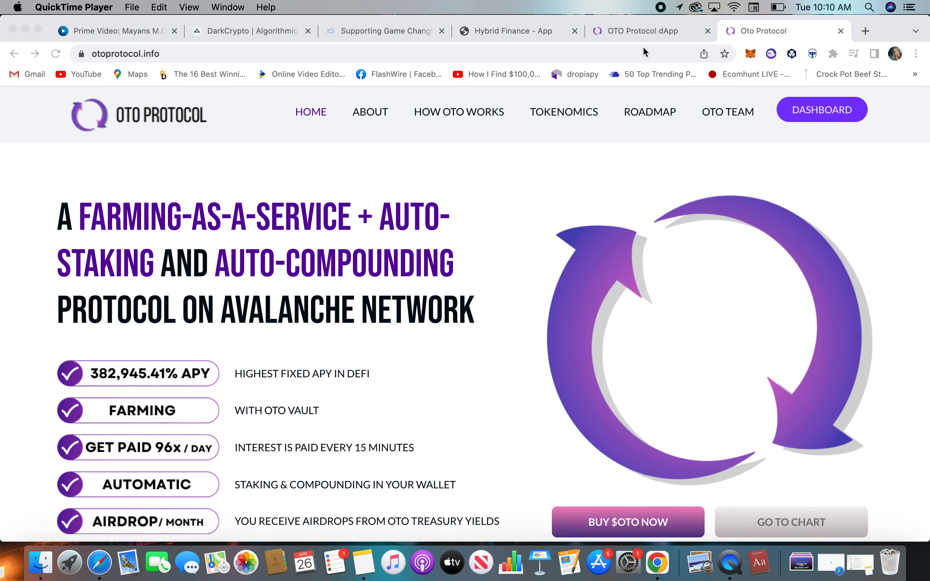
{"action": "mouse_move", "coordinate": [650, 122]}
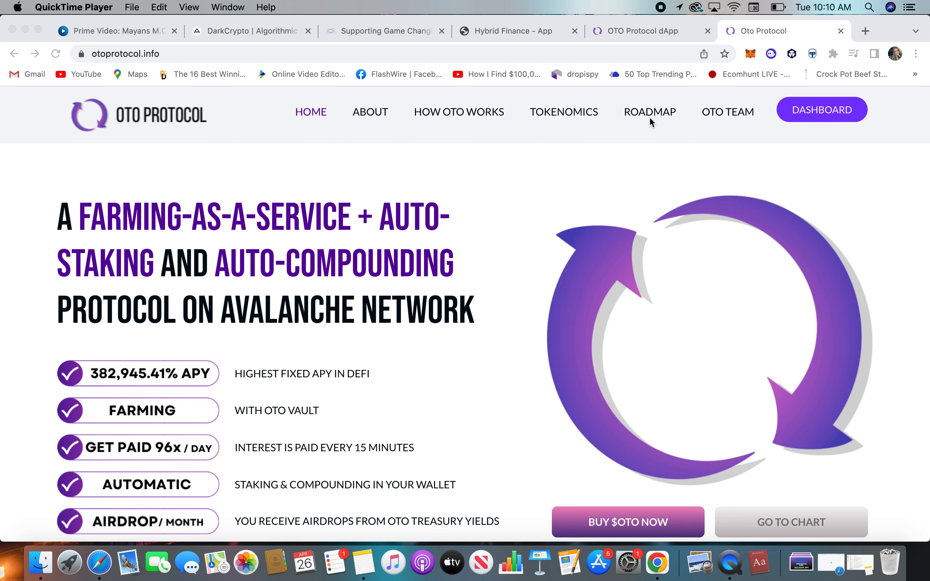
Jump to the Roadmap section and review its milestones.
{"action": "left_click", "coordinate": [648, 112]}
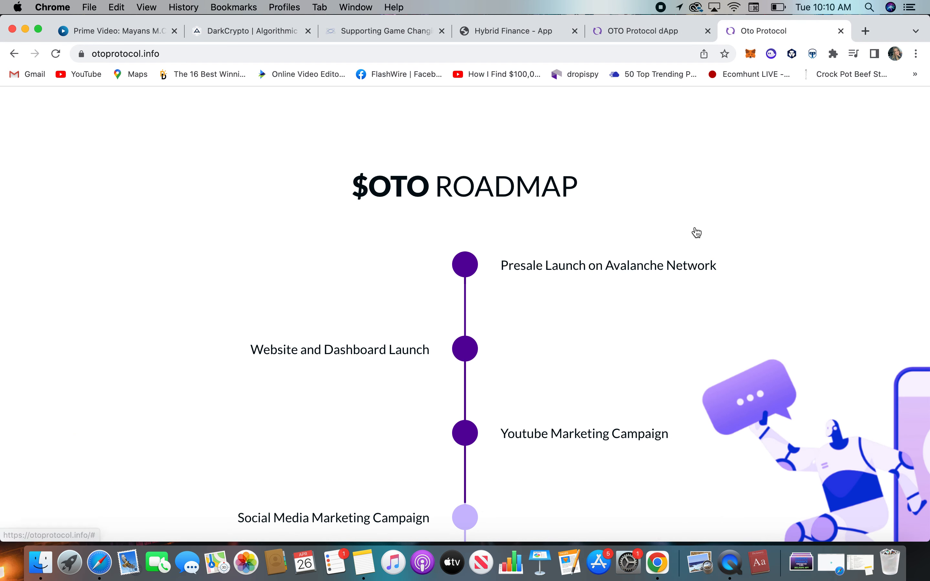
{"action": "scroll", "scroll_direction": "down", "scroll_amount": 3}
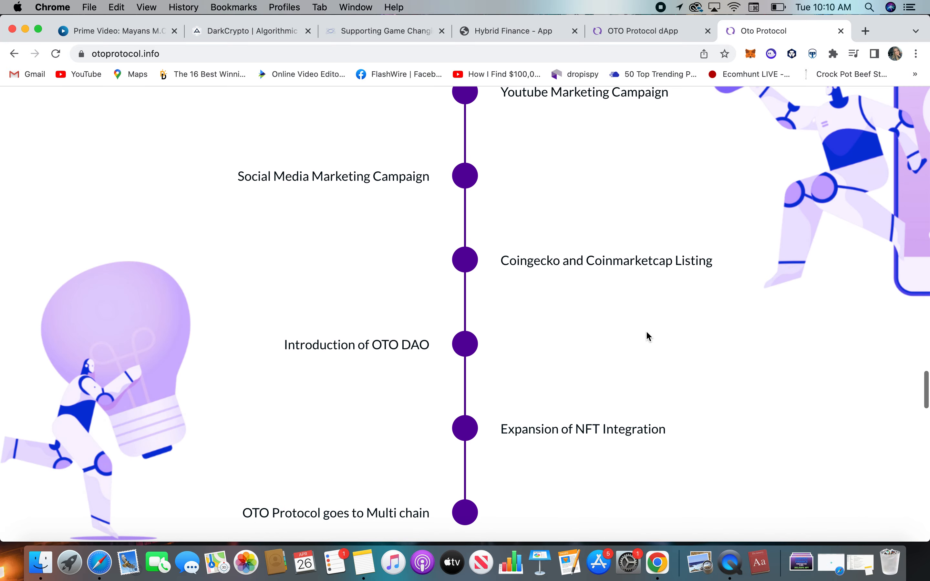
{"action": "scroll", "scroll_direction": "down", "scroll_amount": 3}
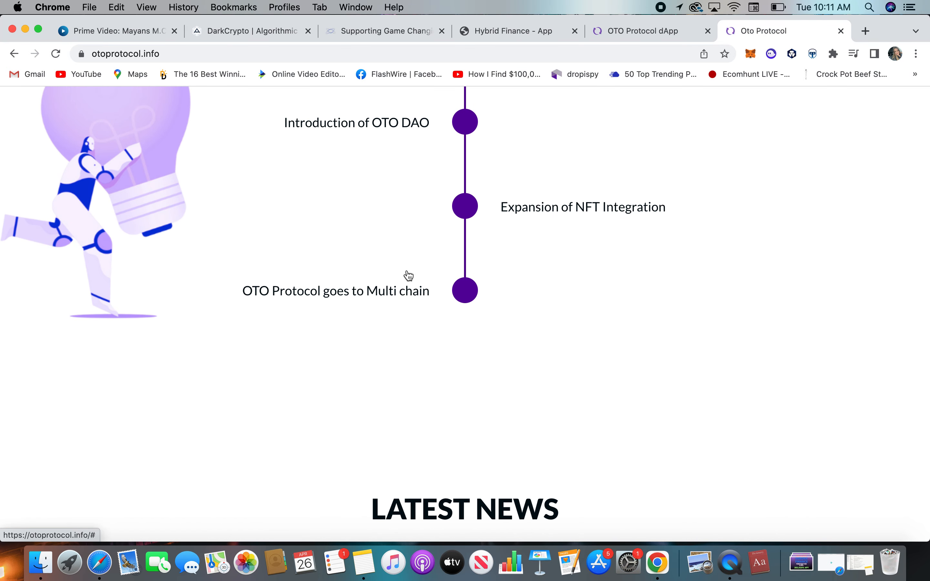
{"action": "scroll", "scroll_direction": "up", "scroll_amount": 3}
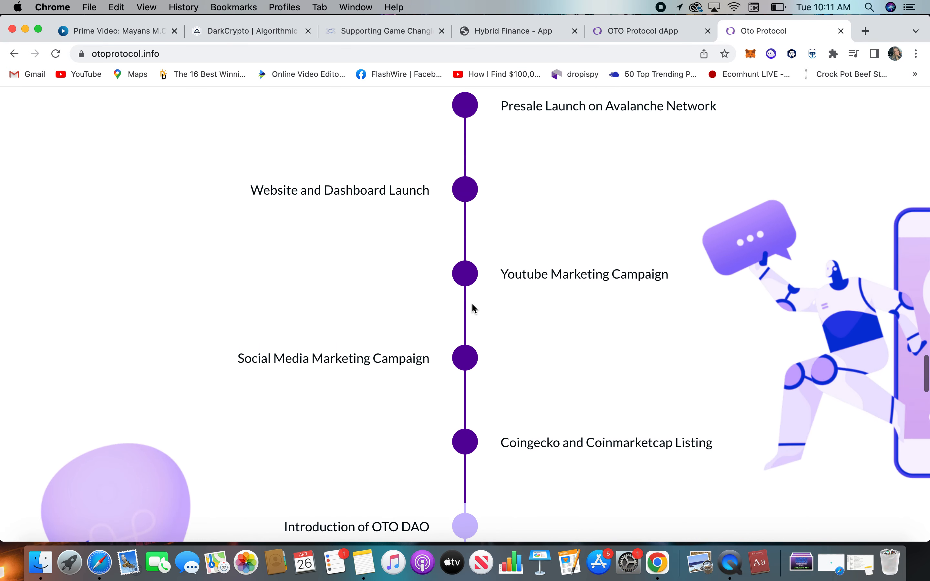
{"action": "scroll", "scroll_direction": "down", "scroll_amount": 3}
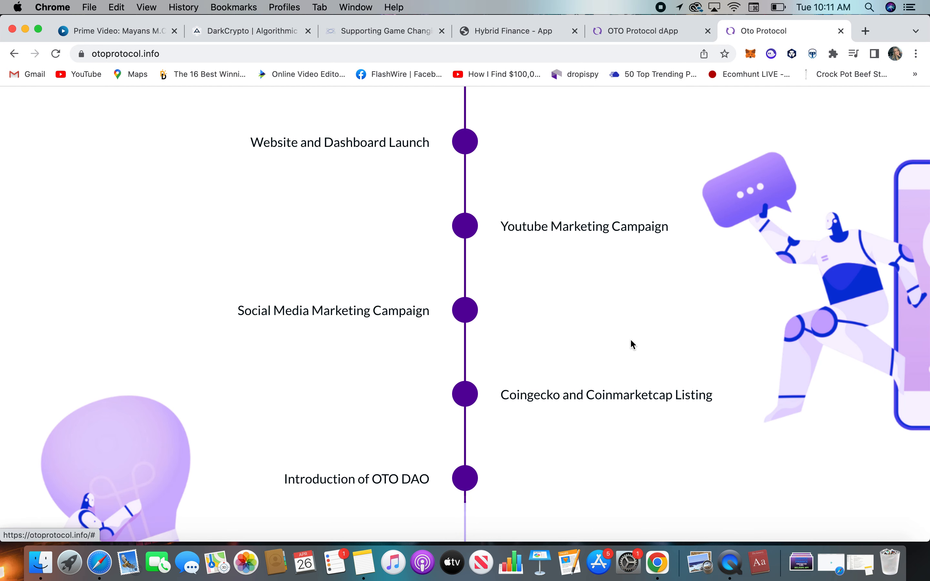
{"action": "mouse_move", "coordinate": [340, 198]}
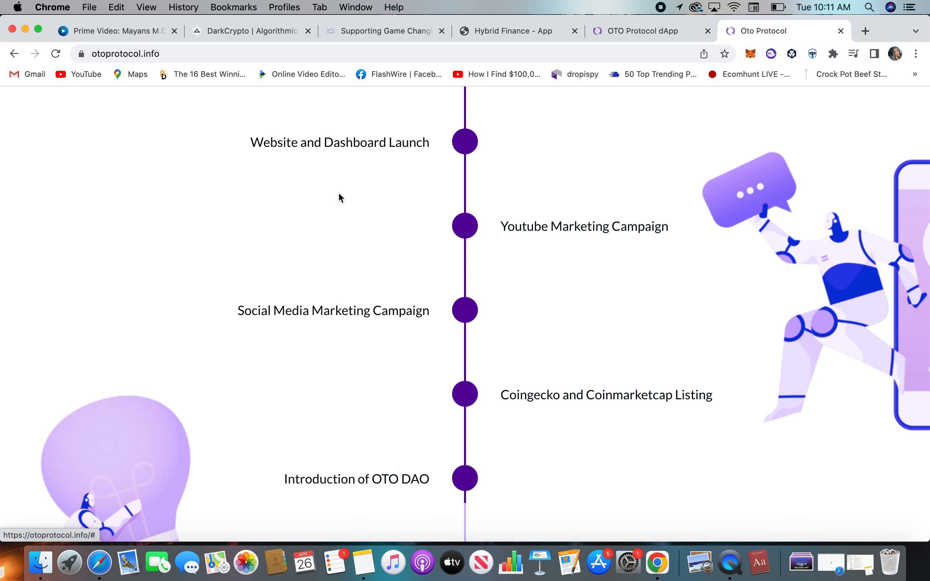
{"action": "mouse_move", "coordinate": [407, 171]}
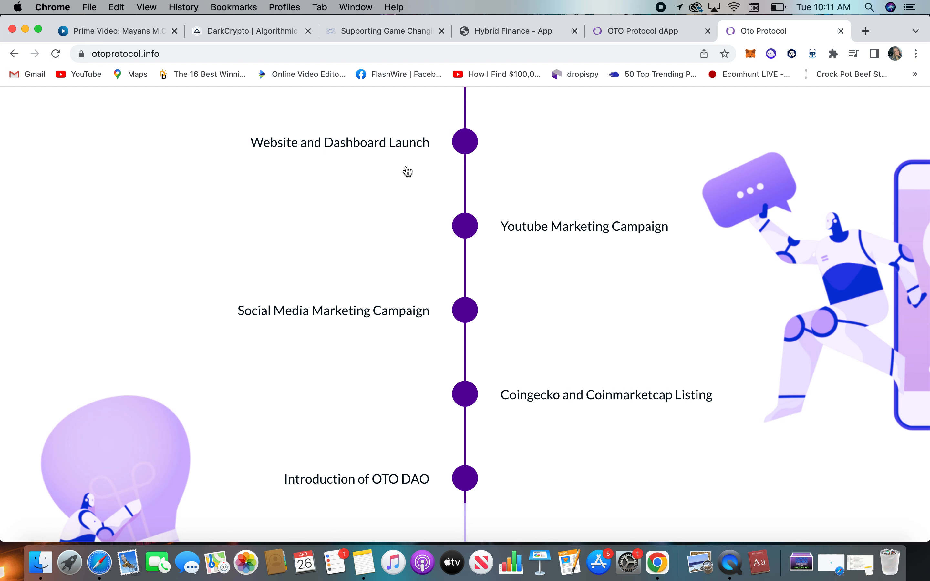
Continue down to the $OTO Tokenomics section with buy tax 14% and sell tax 16%.
{"action": "scroll", "scroll_direction": "down", "scroll_amount": 3}
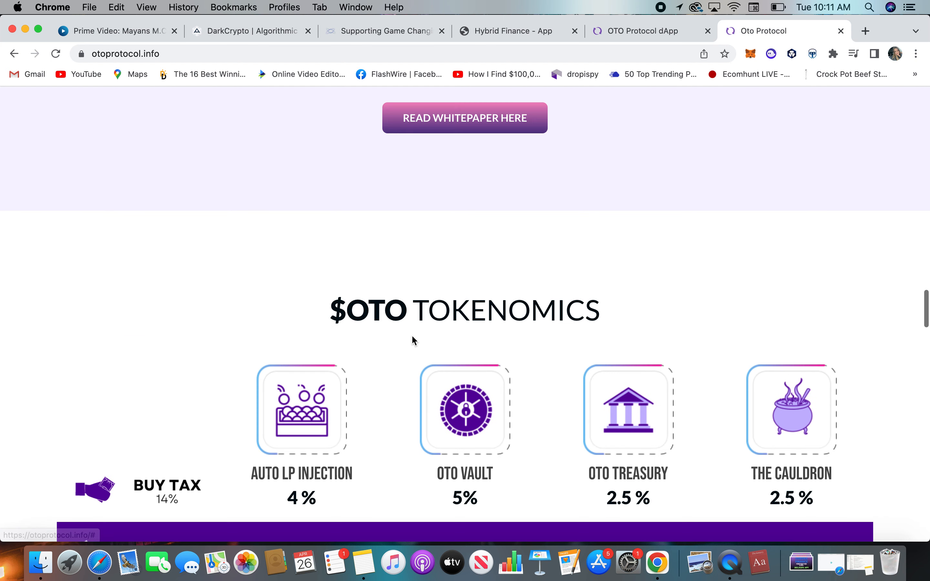
{"action": "scroll", "scroll_direction": "down", "scroll_amount": 3}
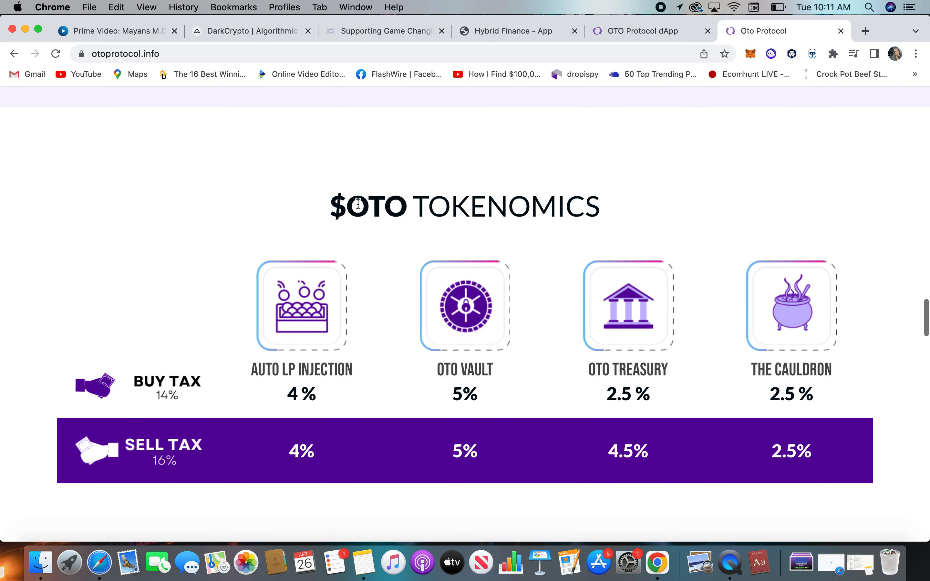
{"action": "mouse_move", "coordinate": [187, 468]}
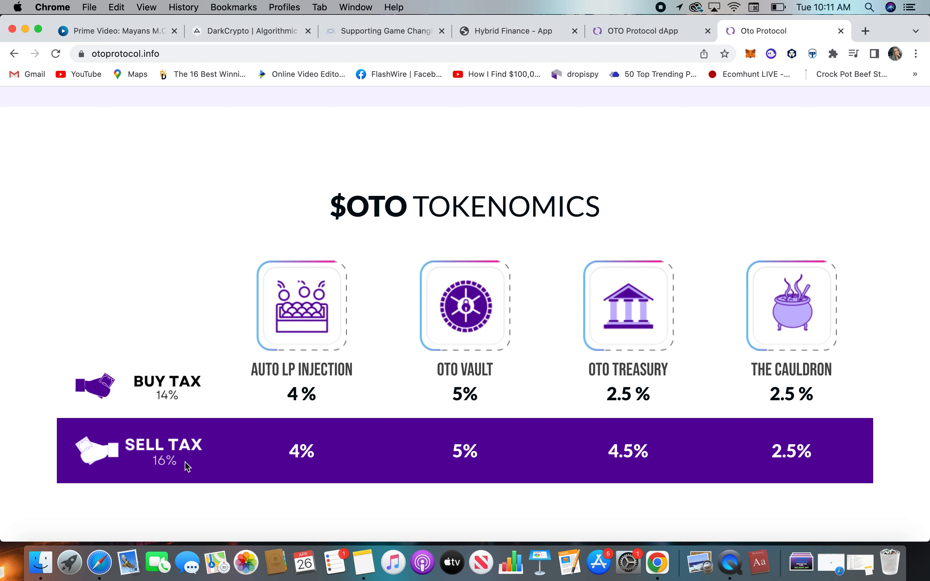
{"action": "mouse_move", "coordinate": [338, 405]}
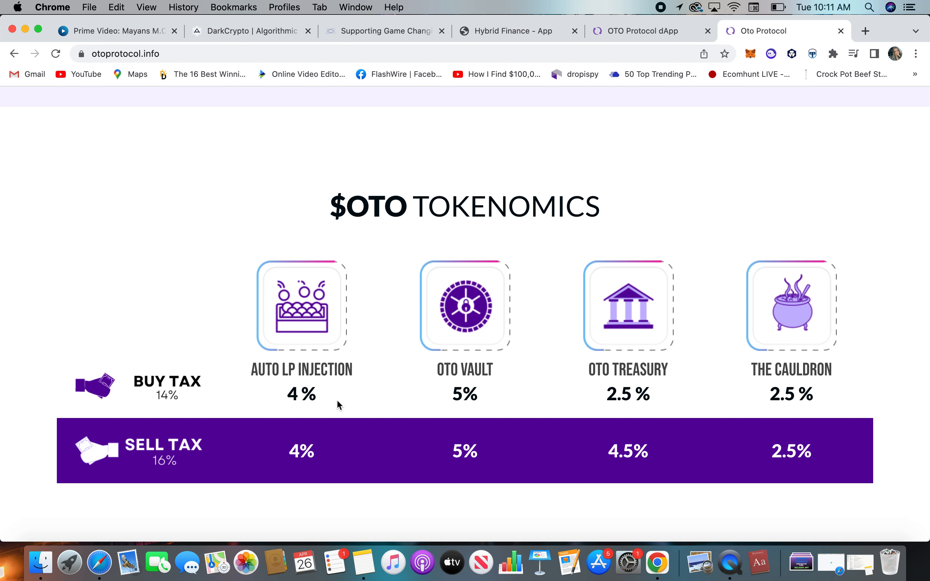
{"action": "mouse_move", "coordinate": [765, 434]}
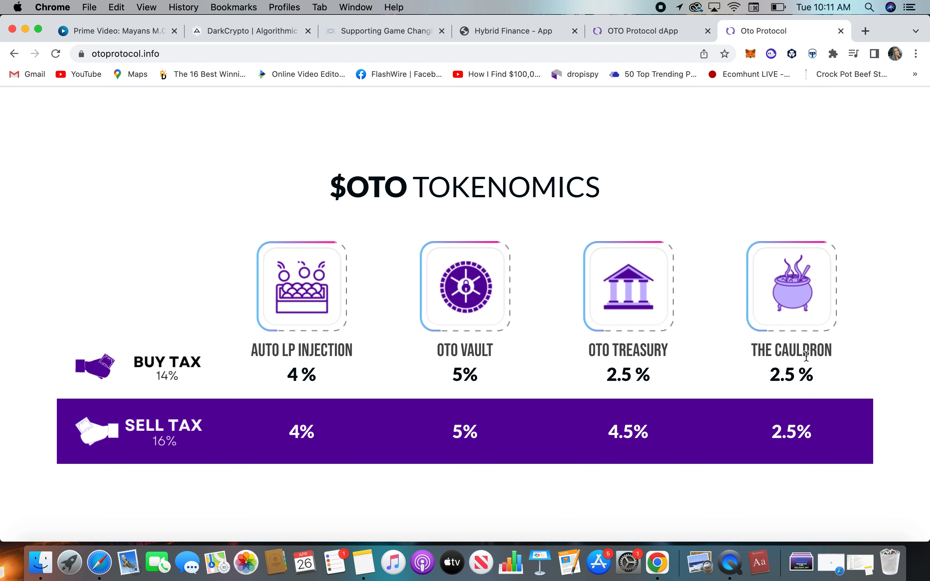
{"action": "scroll", "scroll_direction": "down", "scroll_amount": 3}
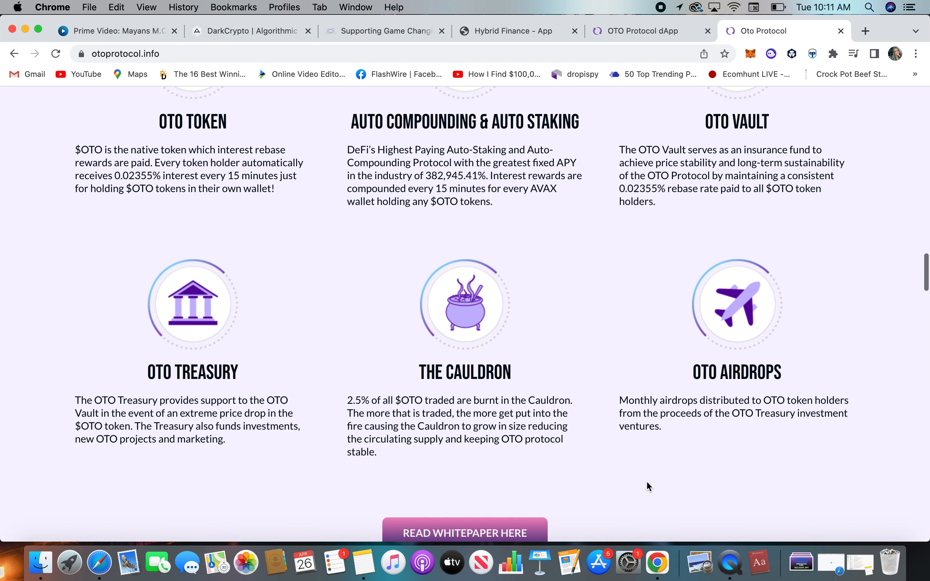
Scroll to the banner claiming $1000 can earn up to $3,830,455.12 in one year.
{"action": "scroll", "scroll_direction": "up", "scroll_amount": 3}
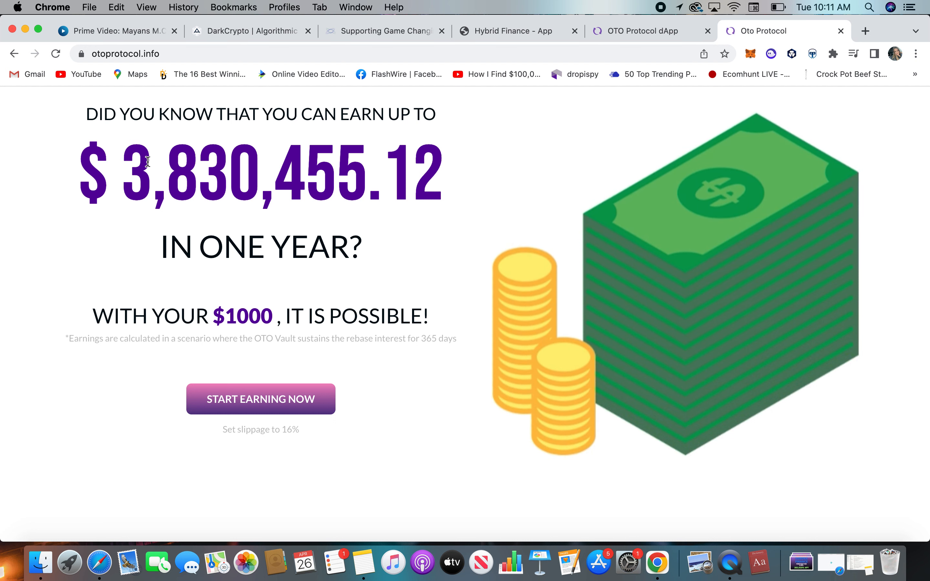
{"action": "scroll", "scroll_direction": "down", "scroll_amount": 3}
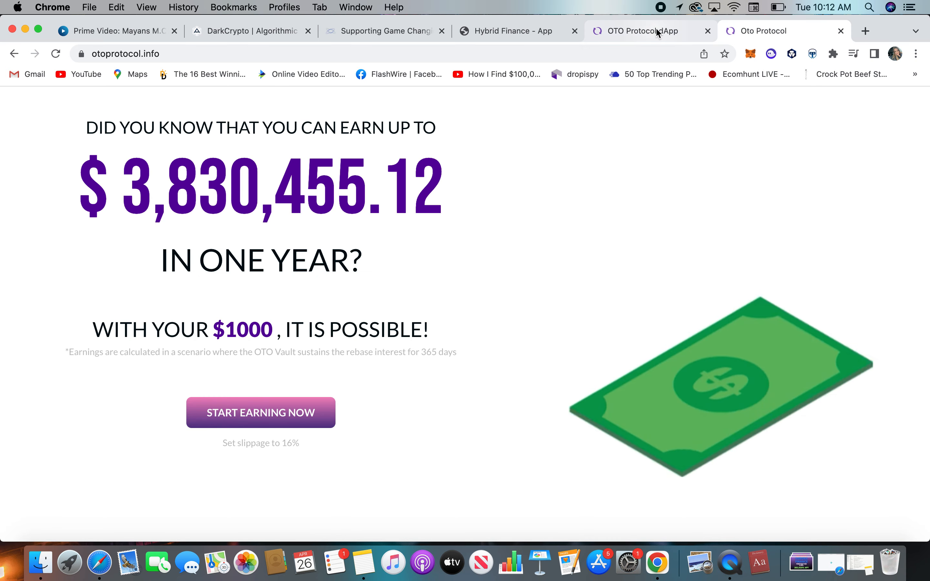
Switch to the OTO Protocol dApp and show the Account overview with 0 balance and 392,537% APY.
{"action": "left_click", "coordinate": [259, 412]}
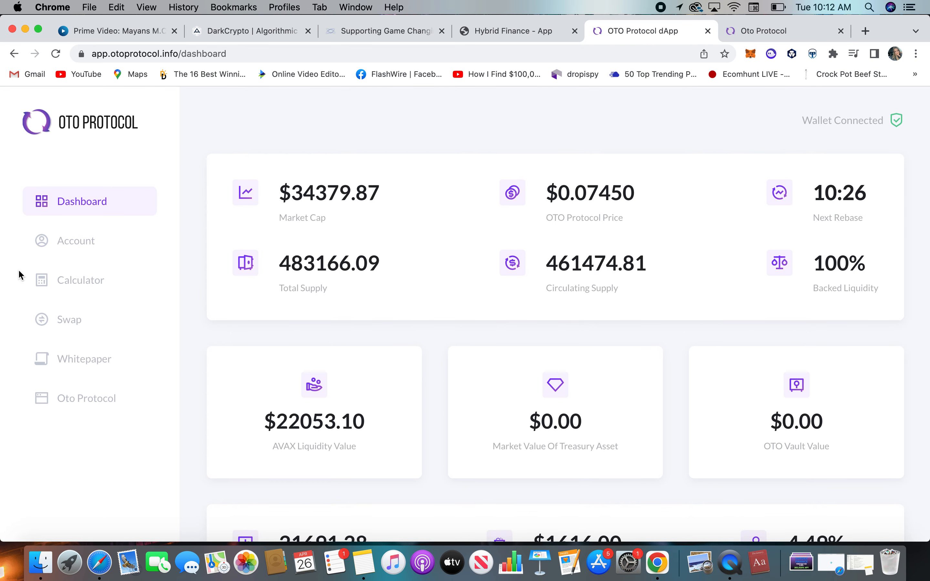
{"action": "left_click", "coordinate": [76, 240]}
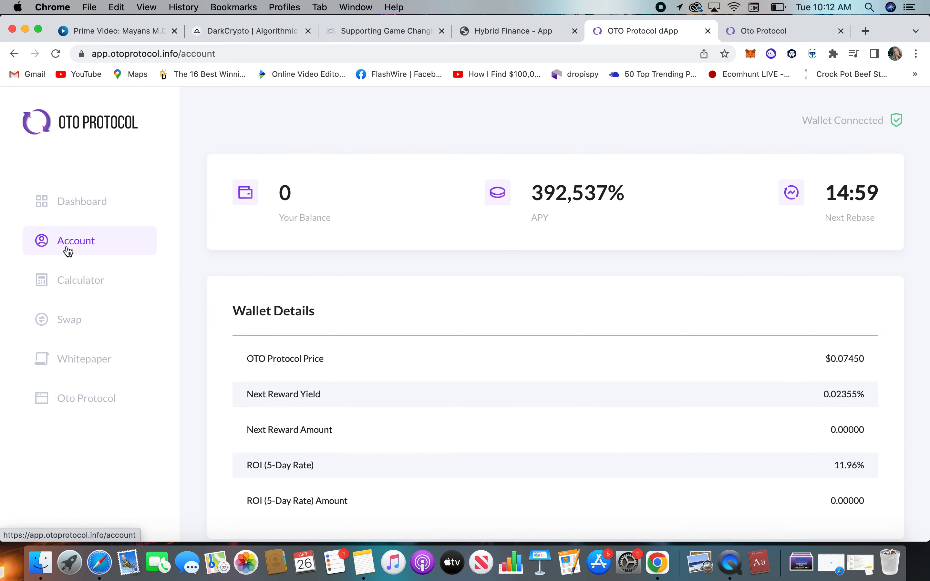
{"action": "mouse_move", "coordinate": [673, 247]}
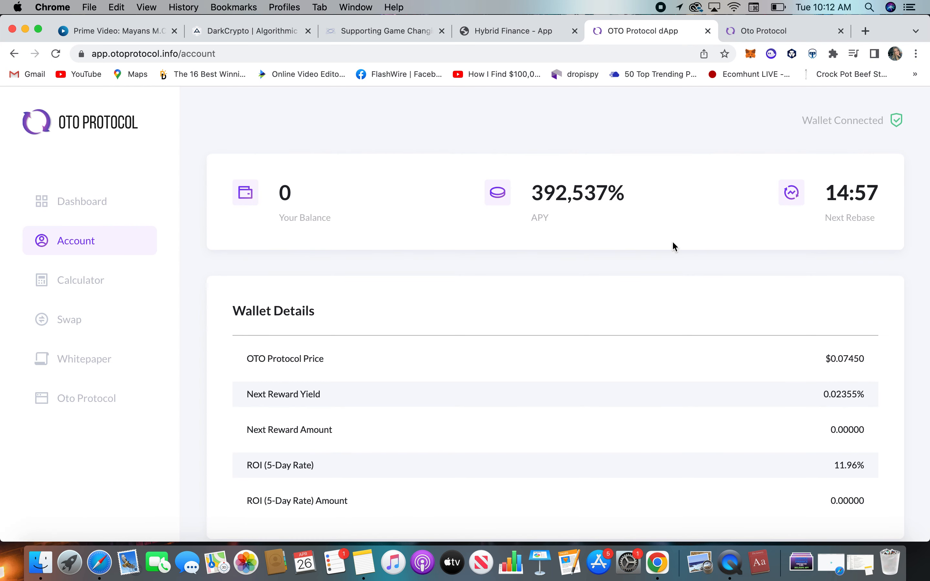
{"action": "mouse_move", "coordinate": [346, 366]}
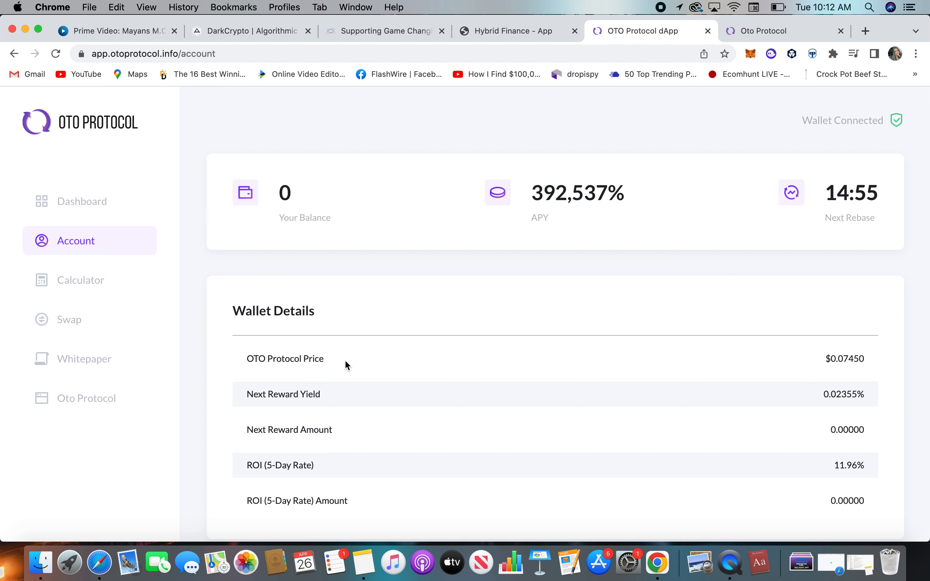
{"action": "mouse_move", "coordinate": [820, 356]}
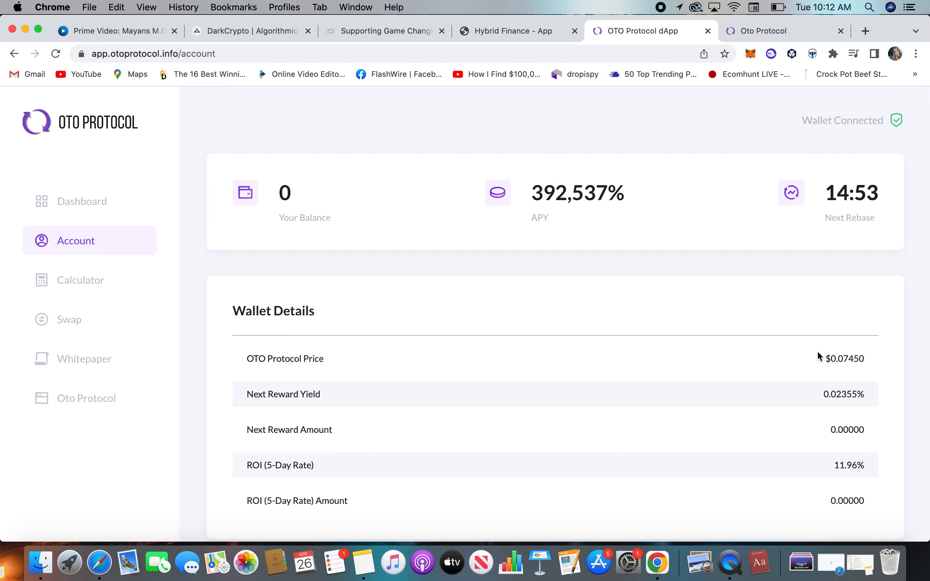
{"action": "mouse_move", "coordinate": [206, 431]}
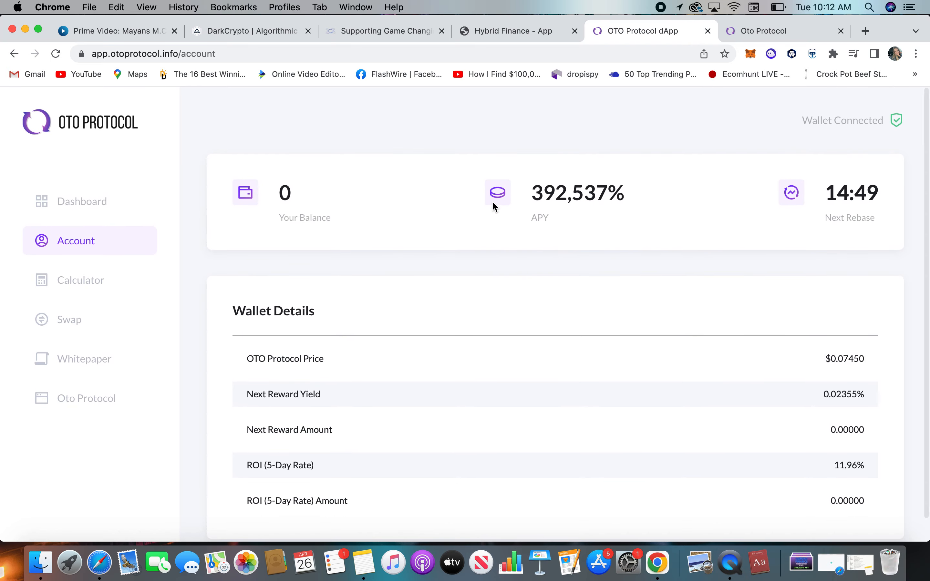
In the Calculator, enter amount 1430 and set the Days slider for the projection.
{"action": "left_click", "coordinate": [80, 280]}
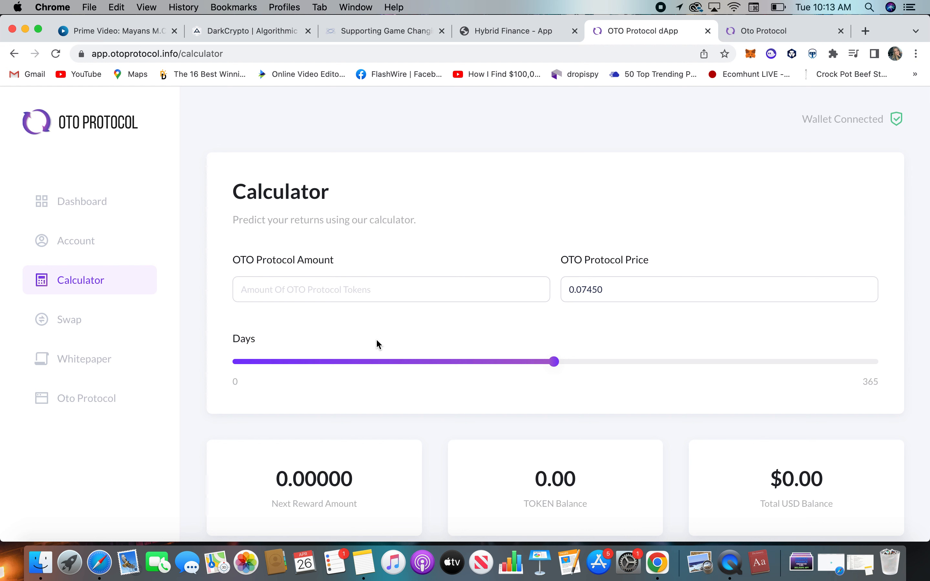
{"action": "type", "text": "1"}
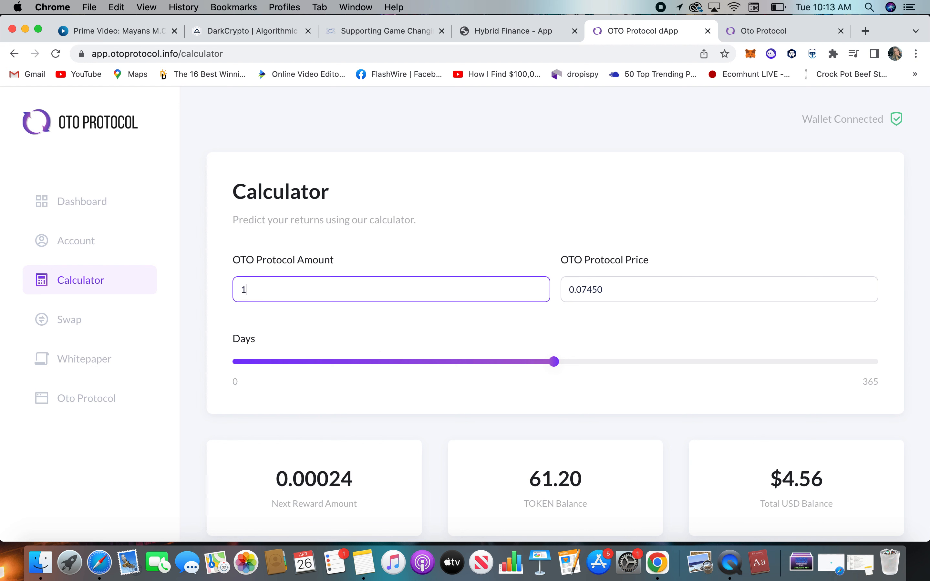
{"action": "type", "text": "430"}
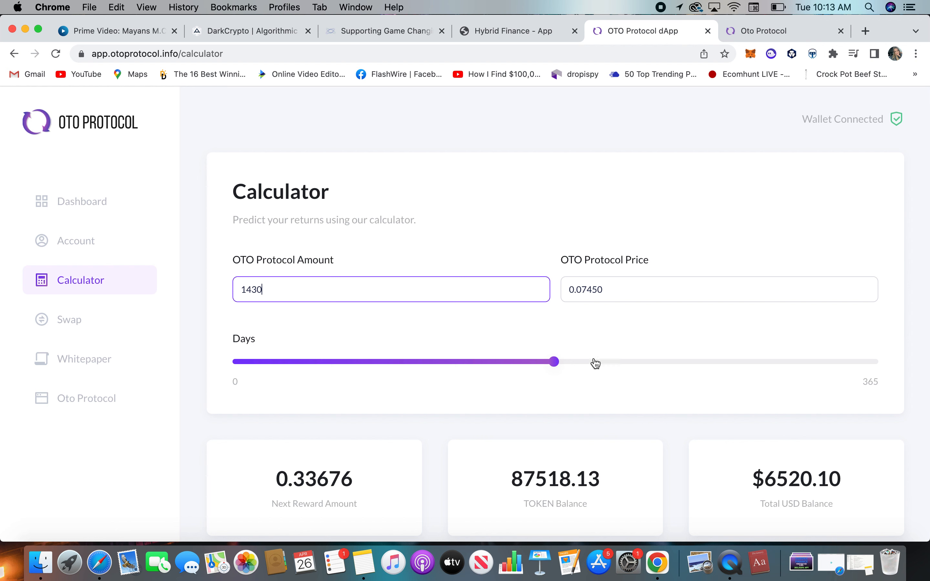
{"action": "left_click", "coordinate": [553, 361]}
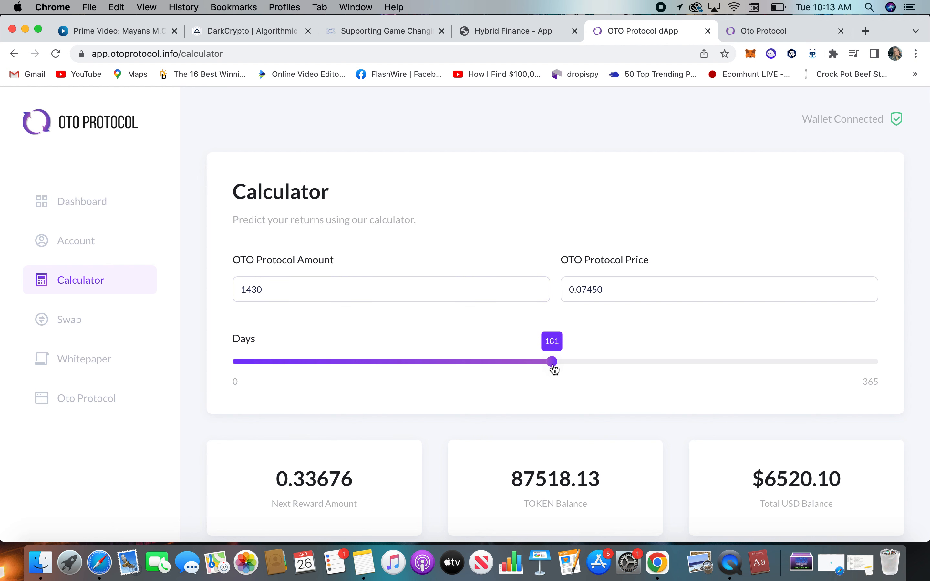
Review the projected total USD balance figure for 1430 tokens.
{"action": "scroll", "scroll_direction": "down", "scroll_amount": 3}
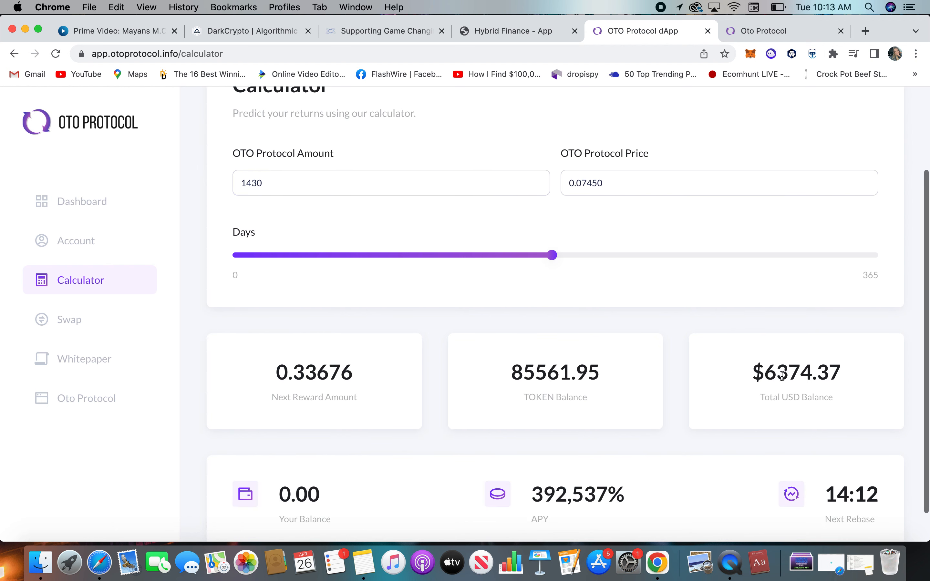
{"action": "double_click", "coordinate": [795, 372]}
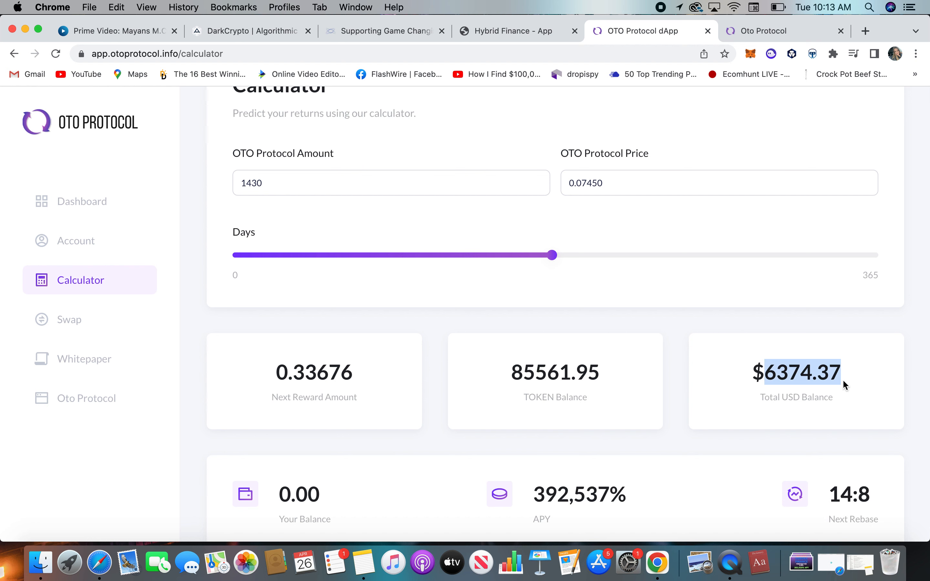
{"action": "scroll", "scroll_direction": "down", "scroll_amount": 3}
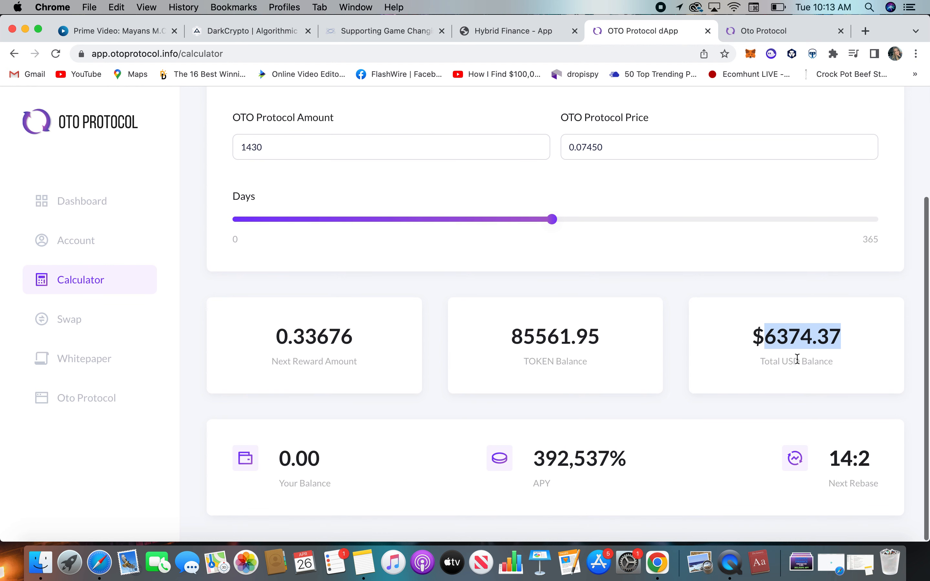
{"action": "scroll", "scroll_direction": "up", "scroll_amount": 3}
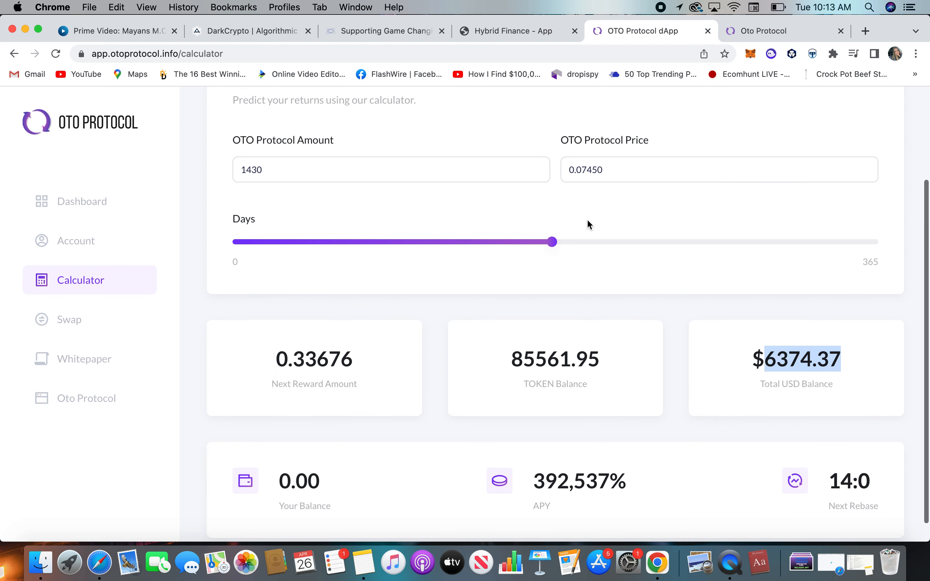
{"action": "mouse_move", "coordinate": [759, 332]}
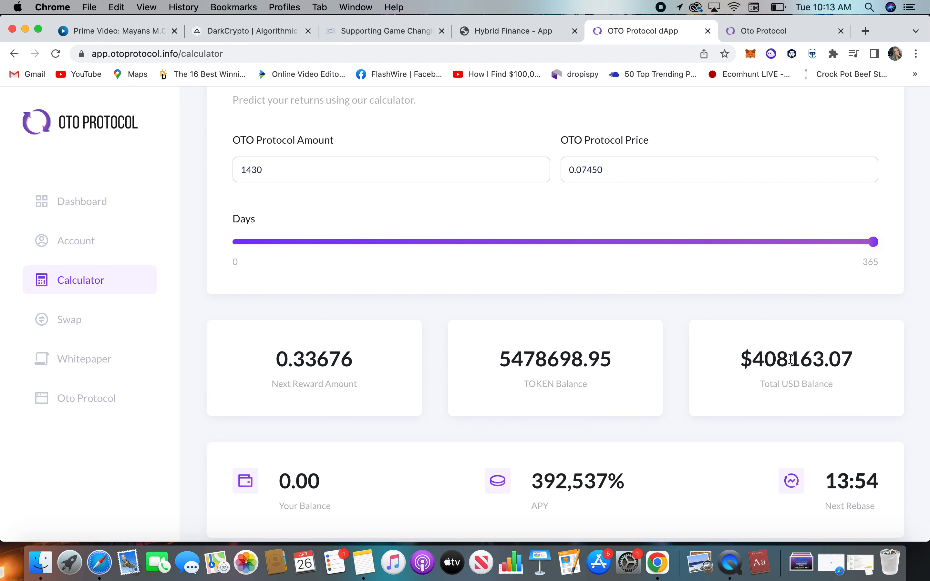
{"action": "scroll", "scroll_direction": "up", "scroll_amount": 3}
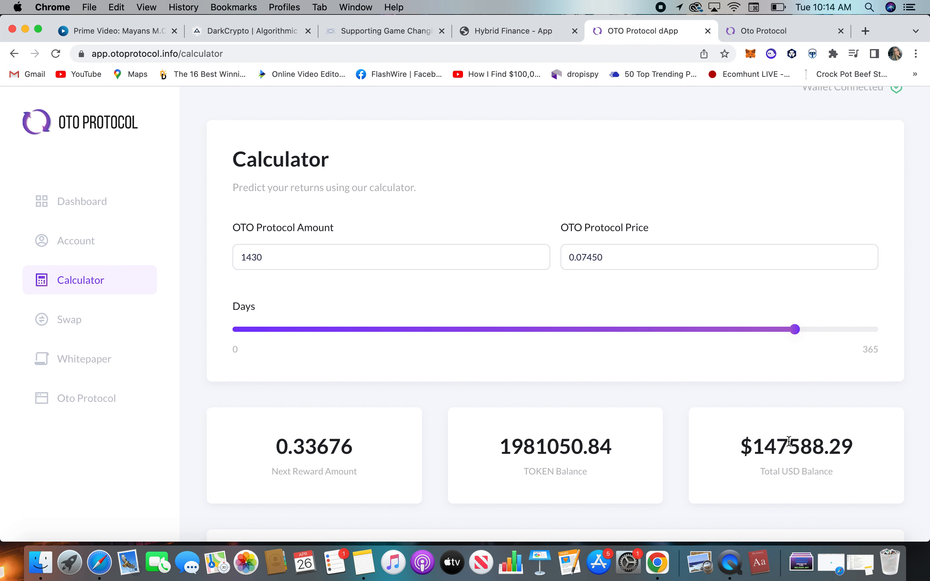
{"action": "mouse_move", "coordinate": [788, 443]}
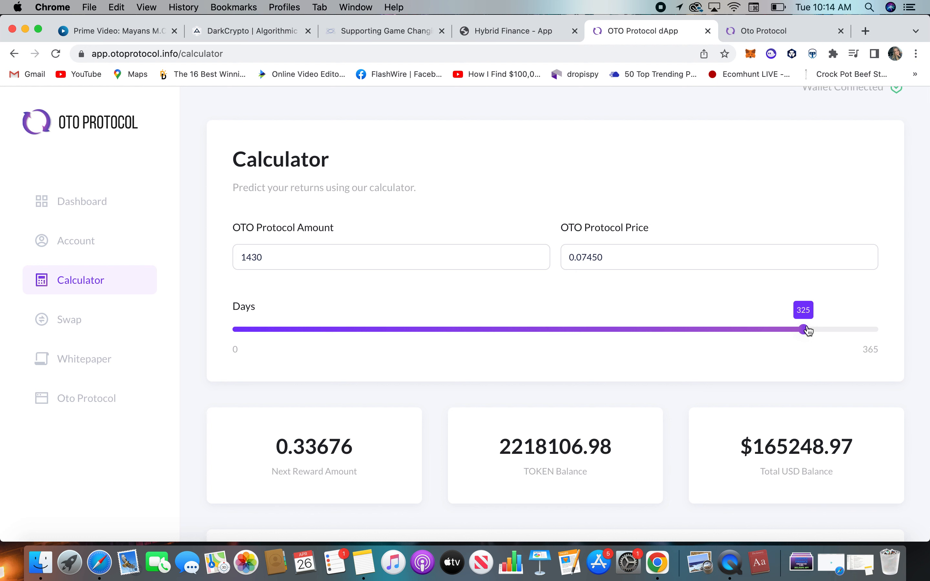
{"action": "mouse_move", "coordinate": [805, 332]}
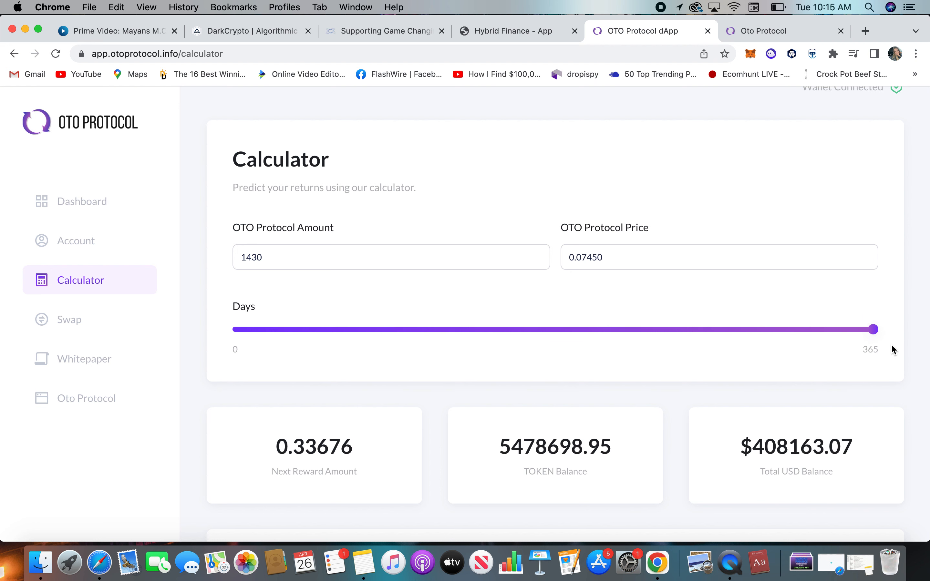
{"action": "mouse_move", "coordinate": [781, 431]}
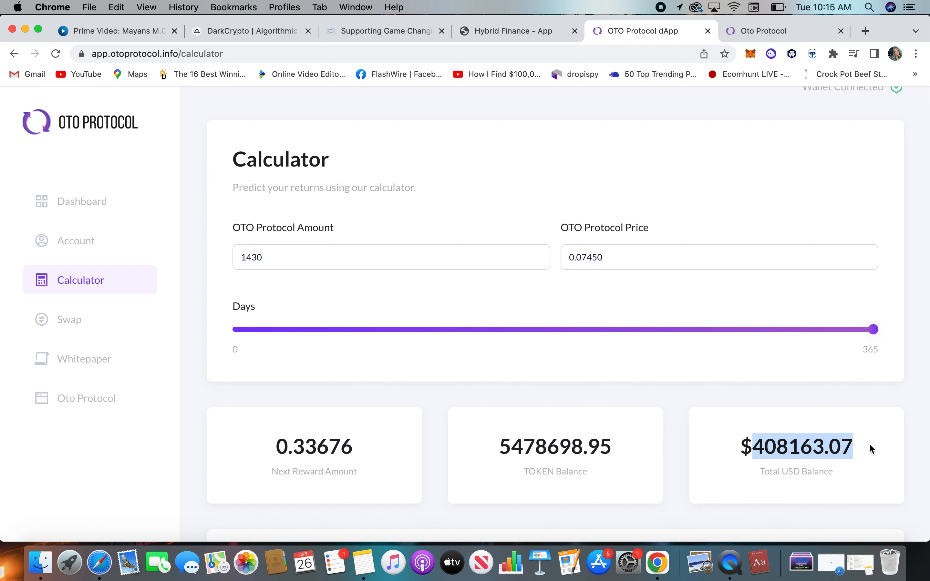
{"action": "mouse_move", "coordinate": [808, 409]}
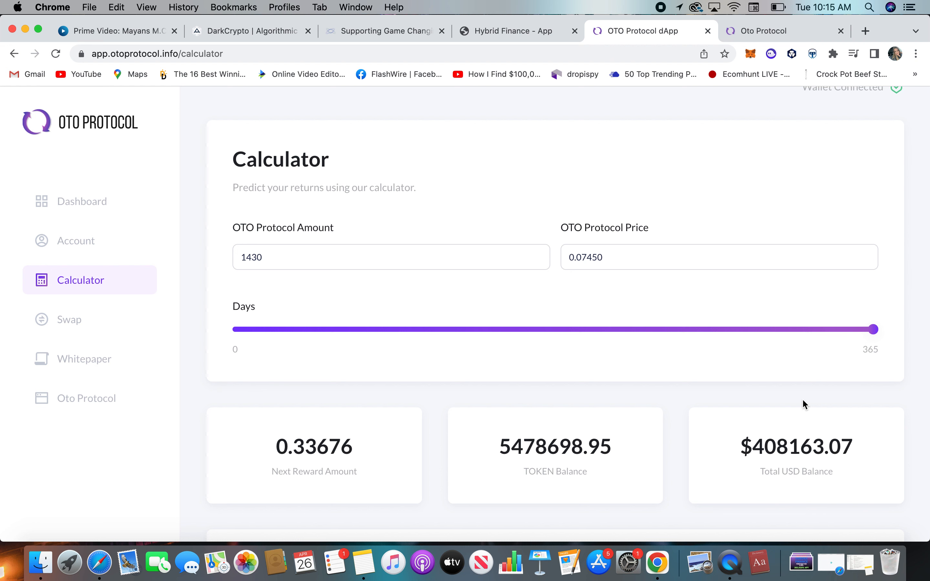
{"action": "mouse_move", "coordinate": [697, 345]}
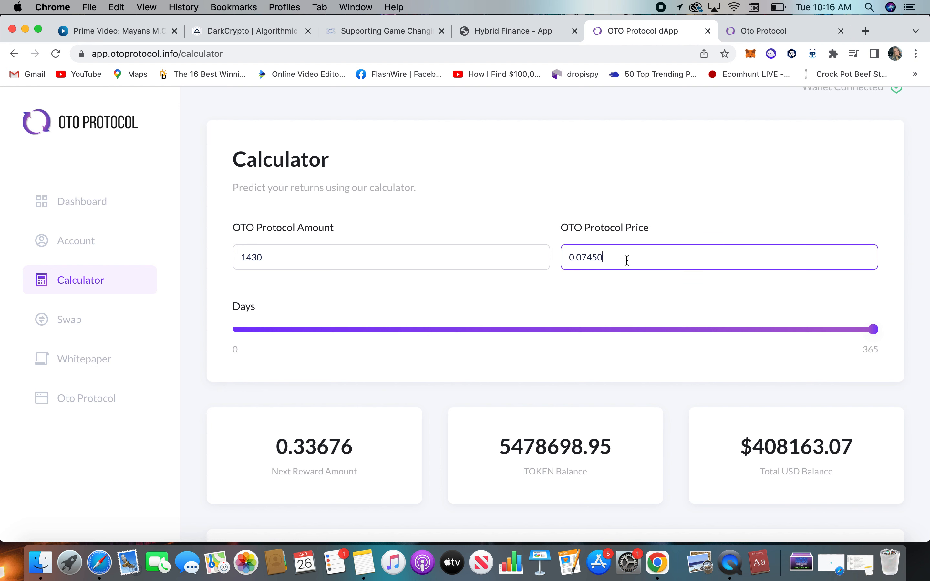
{"action": "type", "text": "0.25000"}
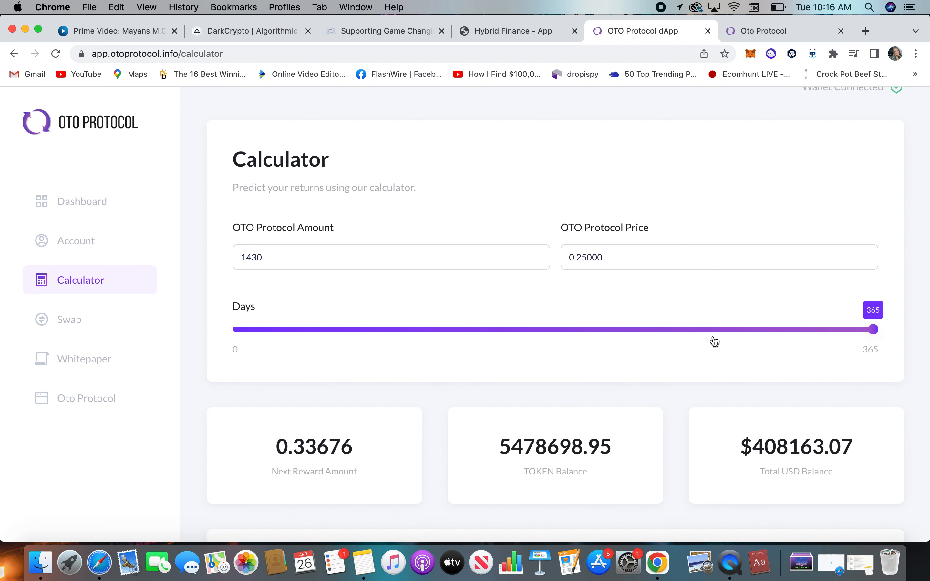
{"action": "mouse_move", "coordinate": [793, 335]}
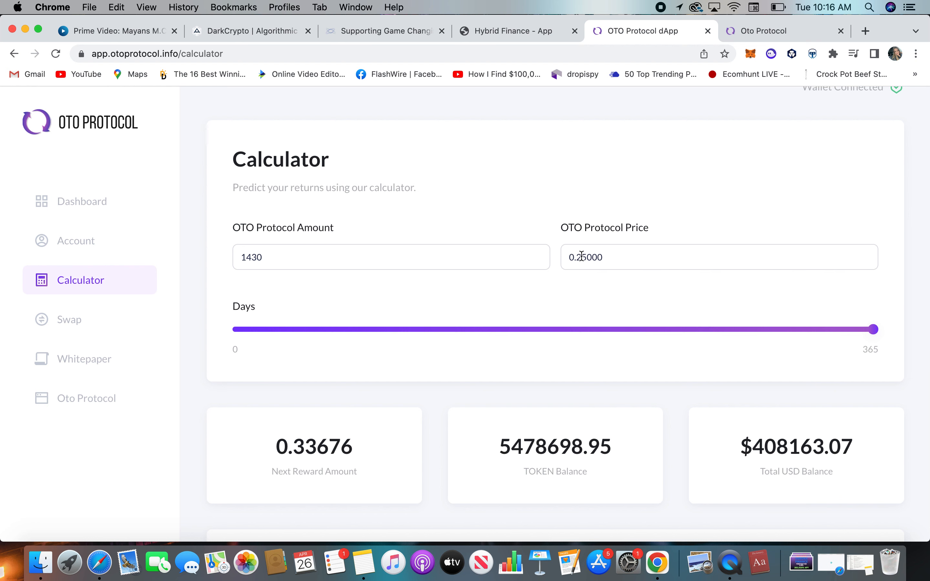
{"action": "mouse_move", "coordinate": [423, 268]}
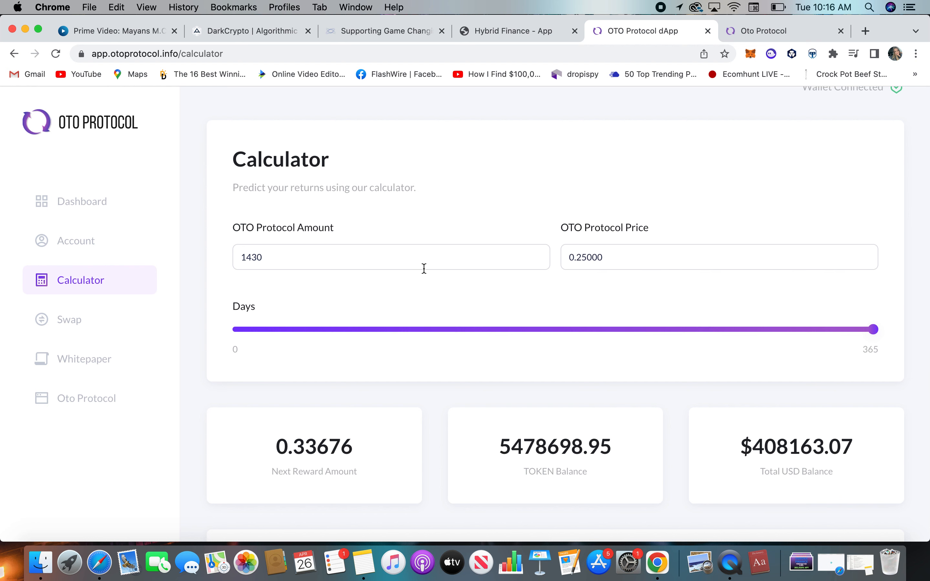
{"action": "scroll", "scroll_direction": "down", "scroll_amount": 3}
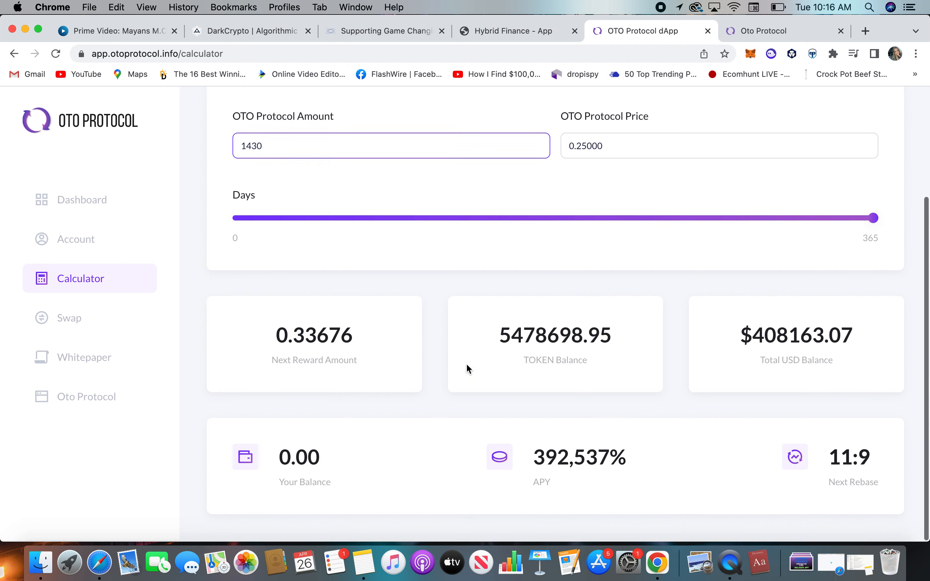
{"action": "scroll", "scroll_direction": "up", "scroll_amount": 3}
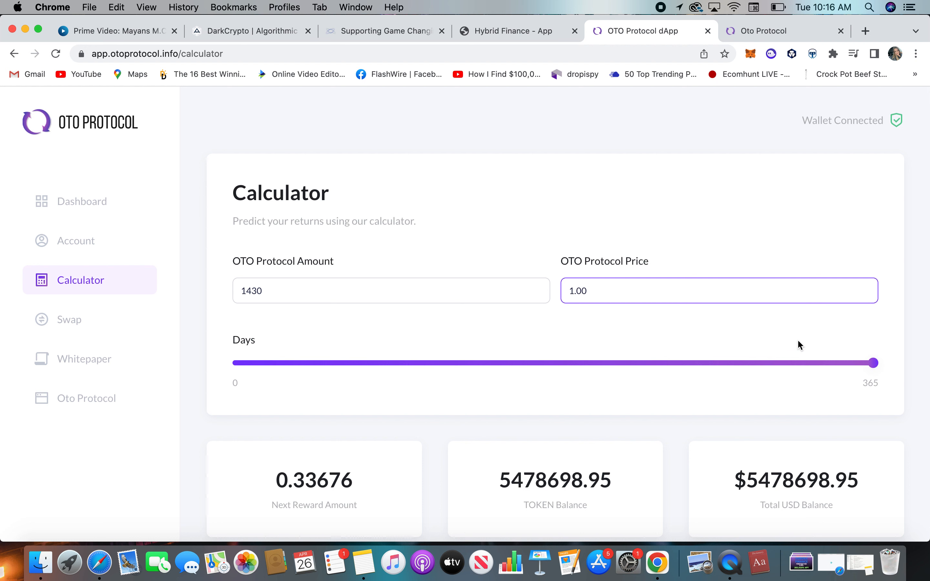
{"action": "mouse_move", "coordinate": [663, 335]}
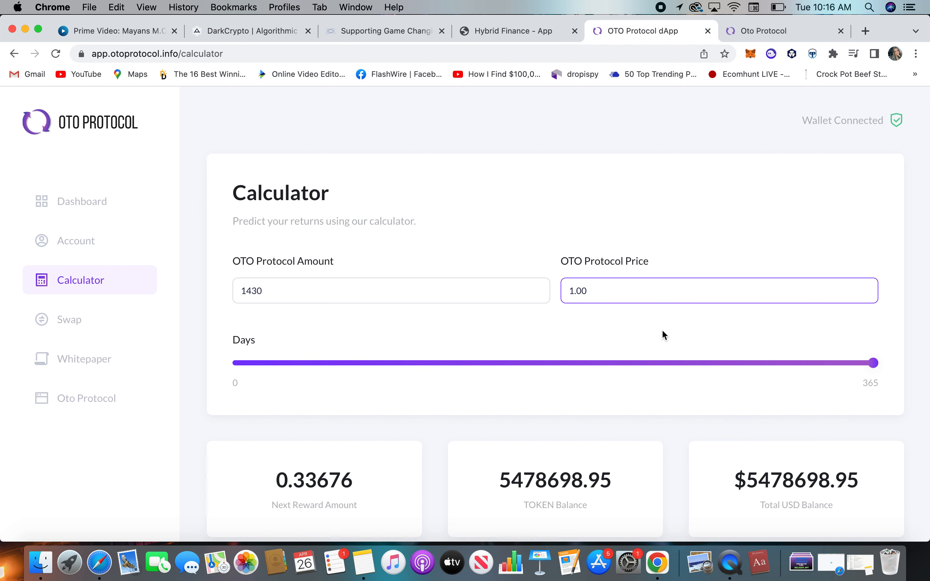
Set the OTO Protocol Price to 0.50, then 0.25, projecting $1,369,674.74 after 365 days.
{"action": "type", "text": "0.50"}
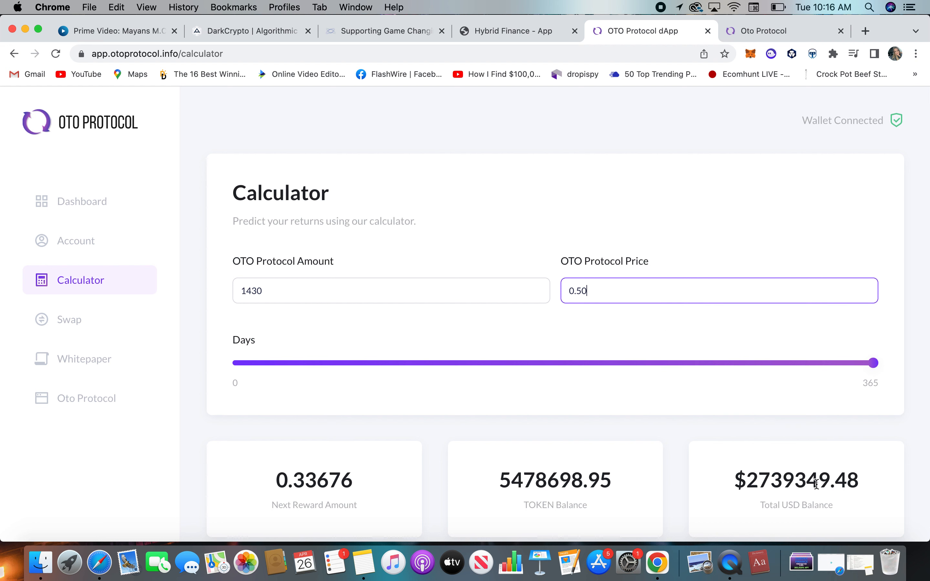
{"action": "mouse_move", "coordinate": [758, 490]}
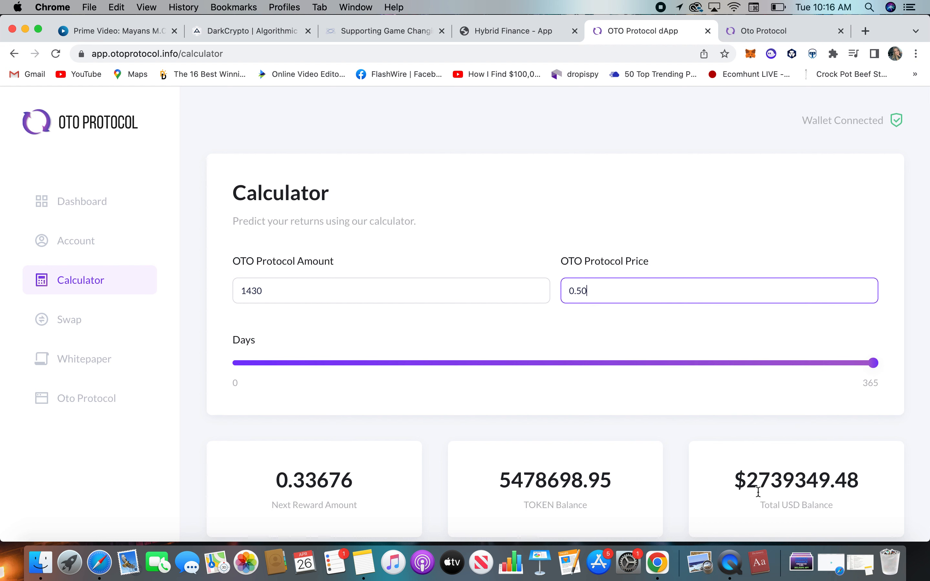
{"action": "type", "text": "0.25"}
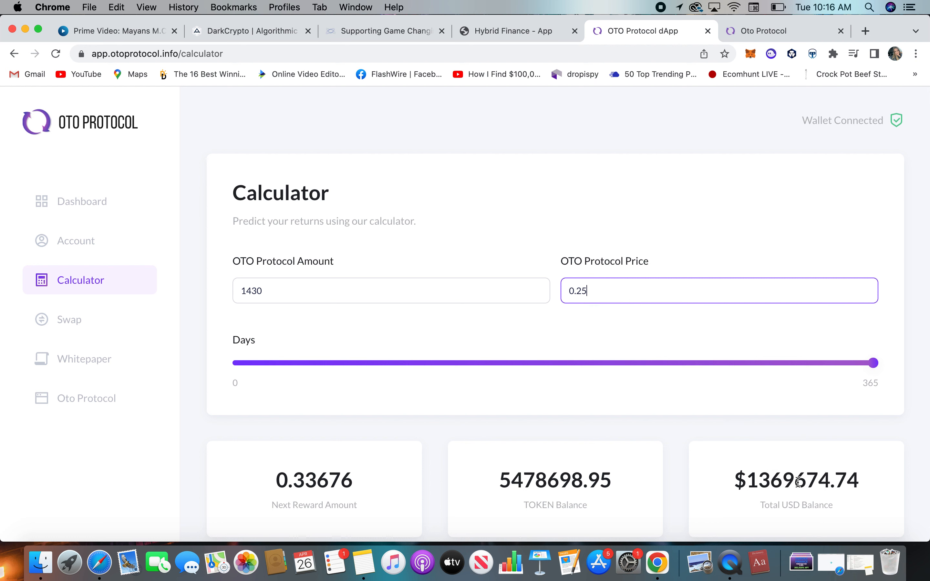
{"action": "mouse_move", "coordinate": [760, 487]}
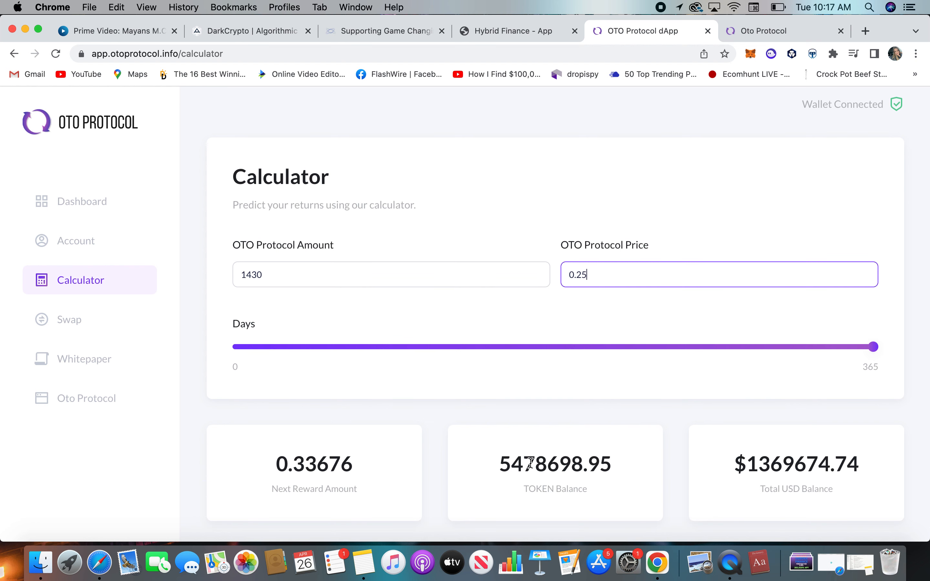
{"action": "mouse_move", "coordinate": [553, 458]}
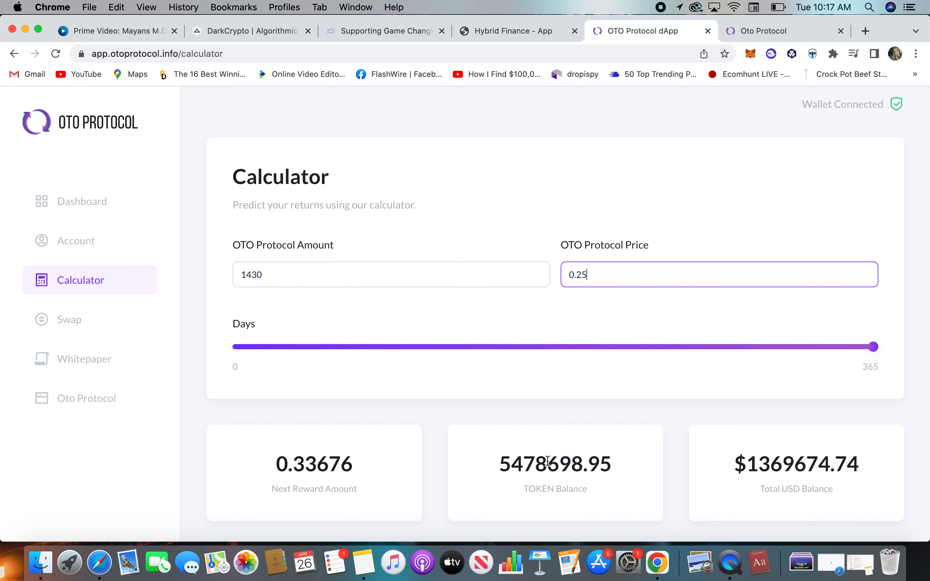
{"action": "scroll", "scroll_direction": "down", "scroll_amount": 3}
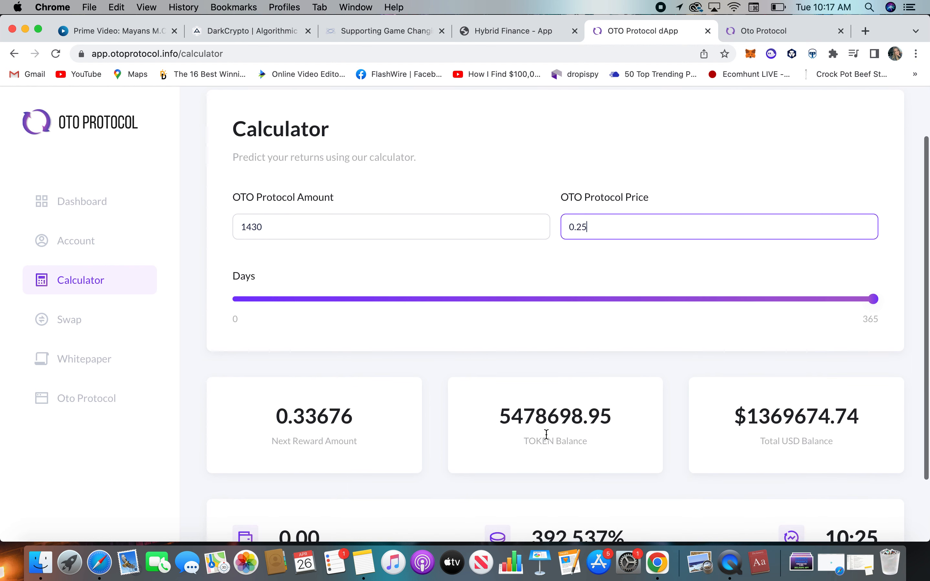
{"action": "mouse_move", "coordinate": [544, 408]}
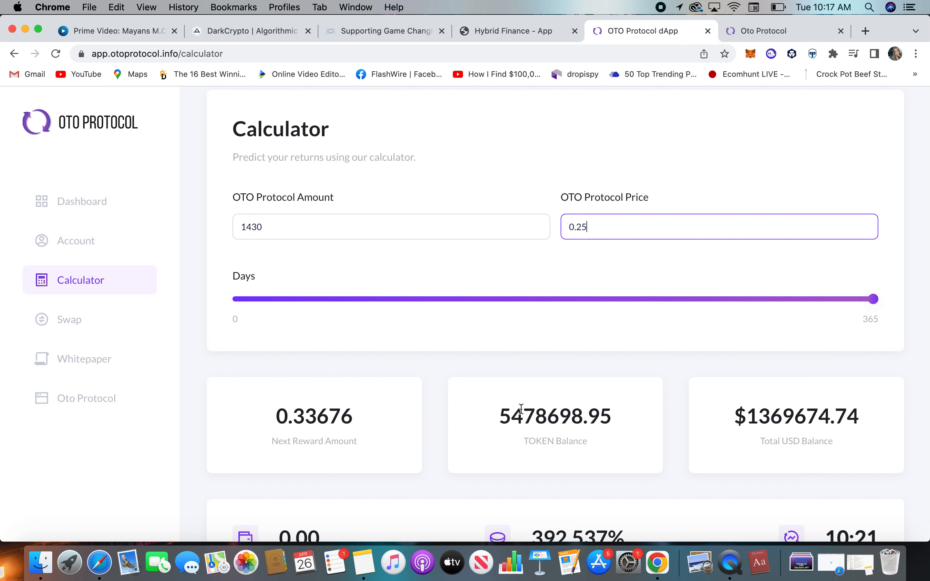
{"action": "scroll", "scroll_direction": "down", "scroll_amount": 3}
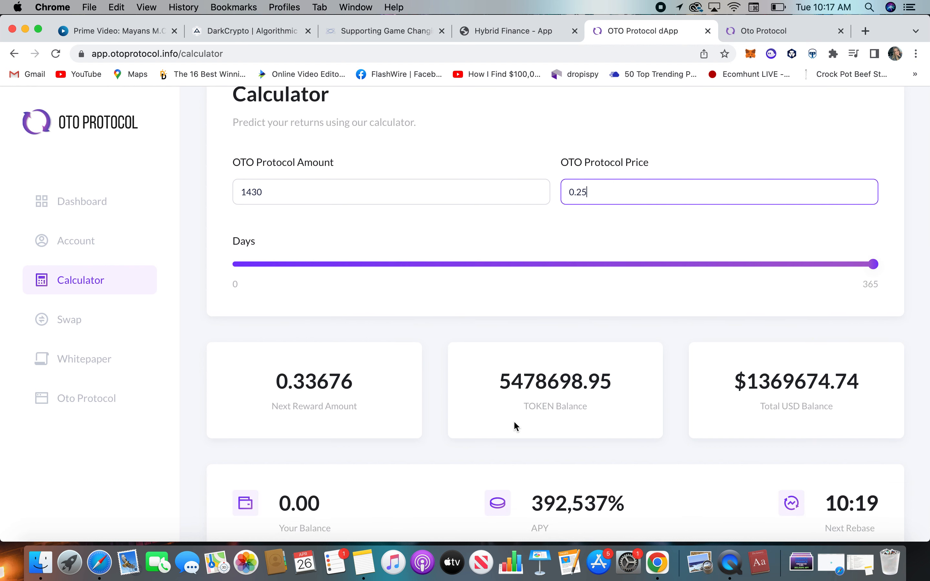
Review the calculator's projected token and USD balances at price 0.25.
{"action": "scroll", "scroll_direction": "up", "scroll_amount": 3}
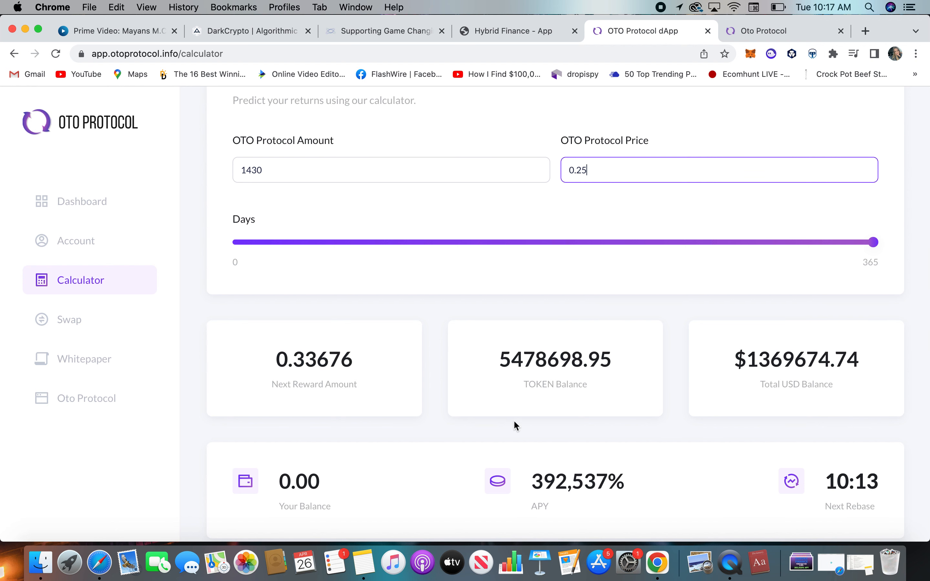
{"action": "scroll", "scroll_direction": "up", "scroll_amount": 3}
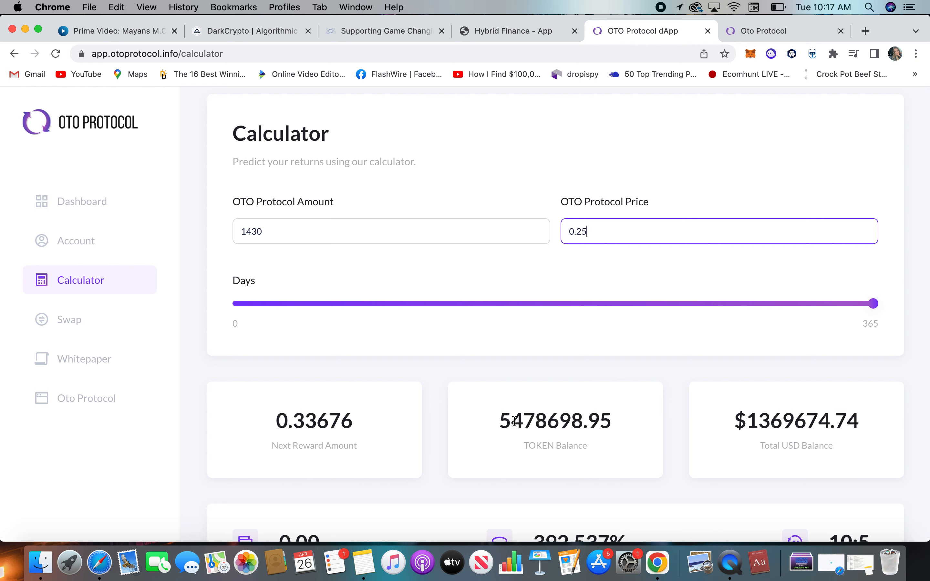
{"action": "scroll", "scroll_direction": "down", "scroll_amount": 3}
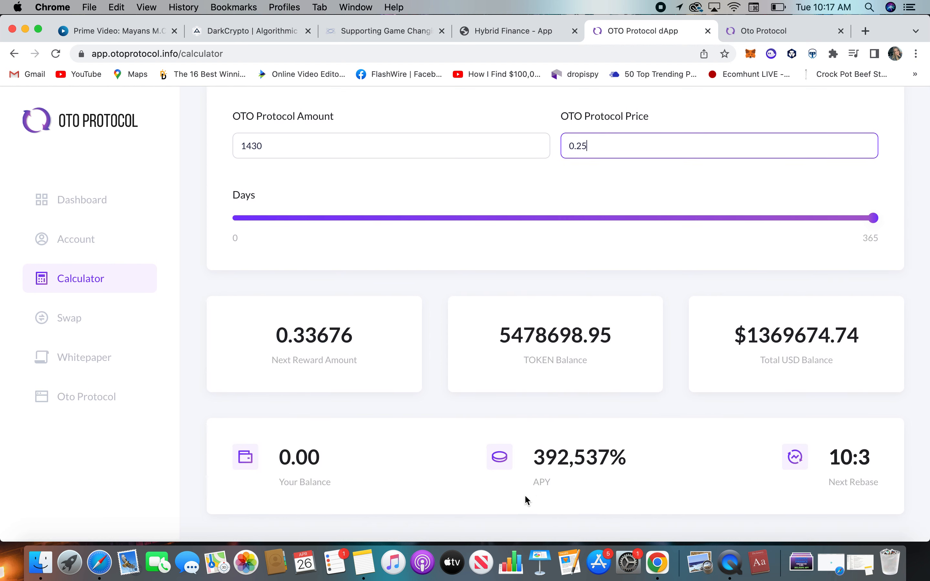
{"action": "scroll", "scroll_direction": "up", "scroll_amount": 3}
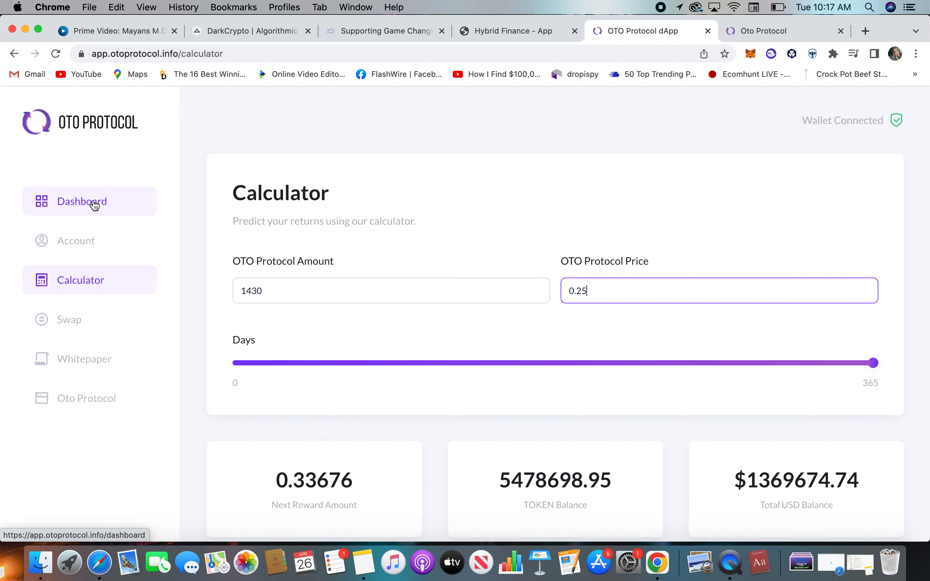
View the Dashboard statistics, then return to the OTO Protocol landing page's $3,830,455.12 banner.
{"action": "left_click", "coordinate": [82, 201]}
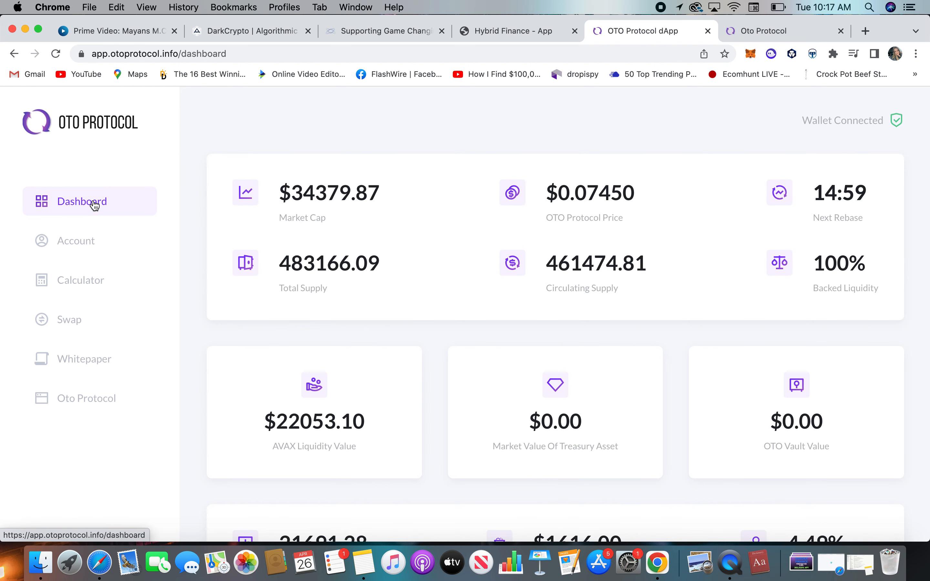
{"action": "mouse_move", "coordinate": [739, 68]}
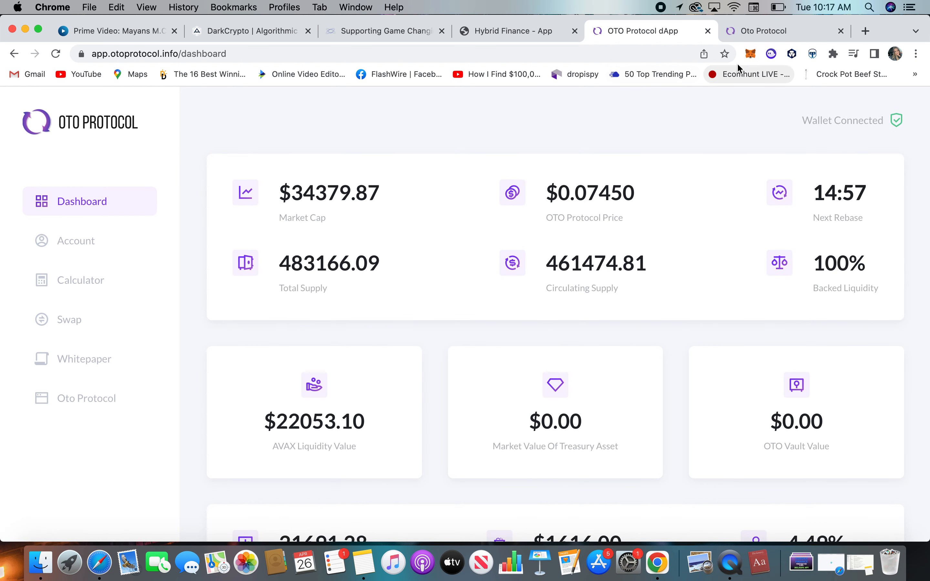
{"action": "mouse_move", "coordinate": [686, 116]}
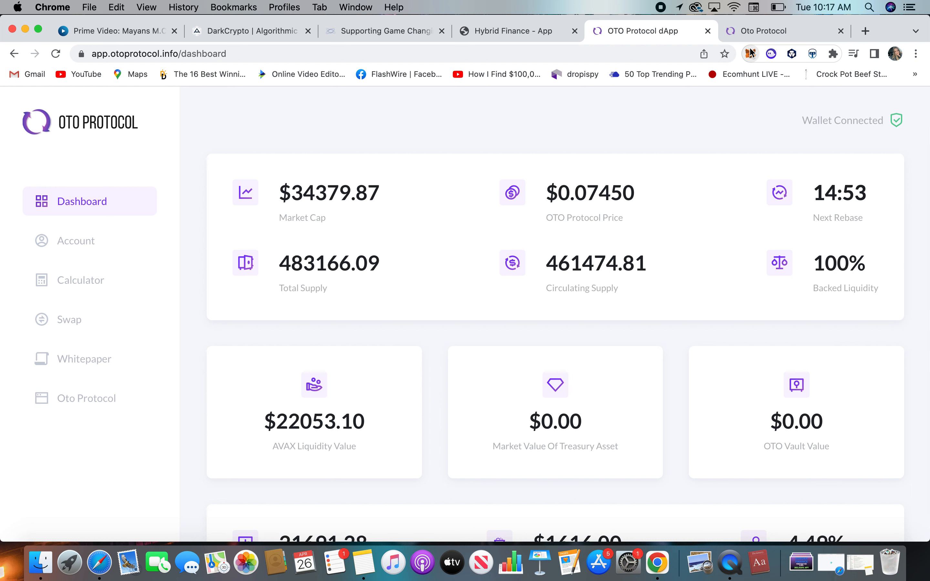
{"action": "mouse_move", "coordinate": [750, 53]}
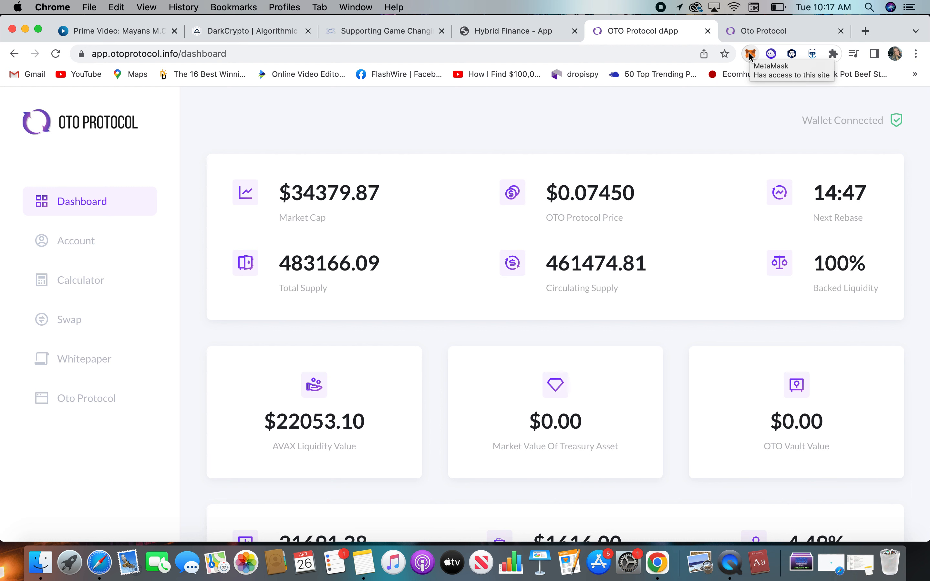
{"action": "left_click", "coordinate": [765, 31]}
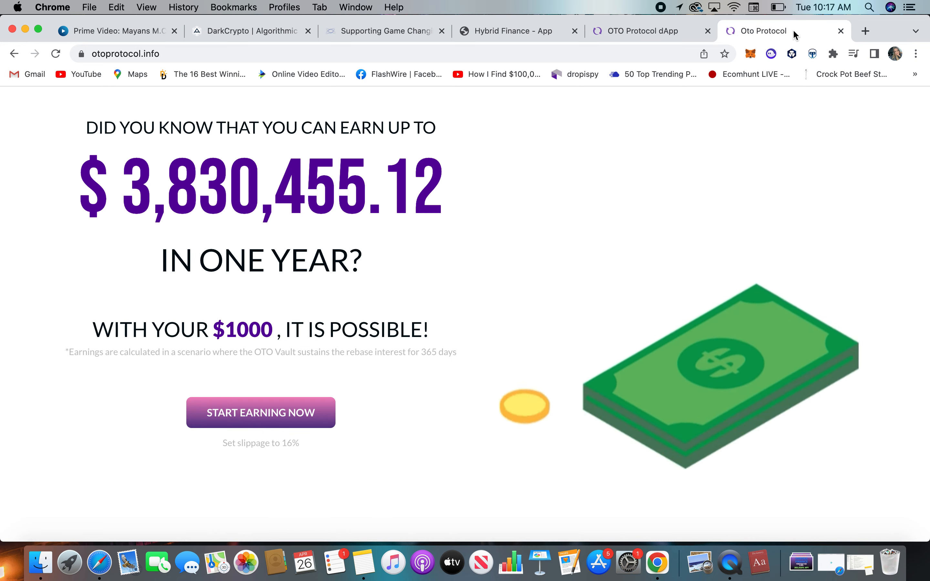
{"action": "scroll", "scroll_direction": "down", "scroll_amount": 3}
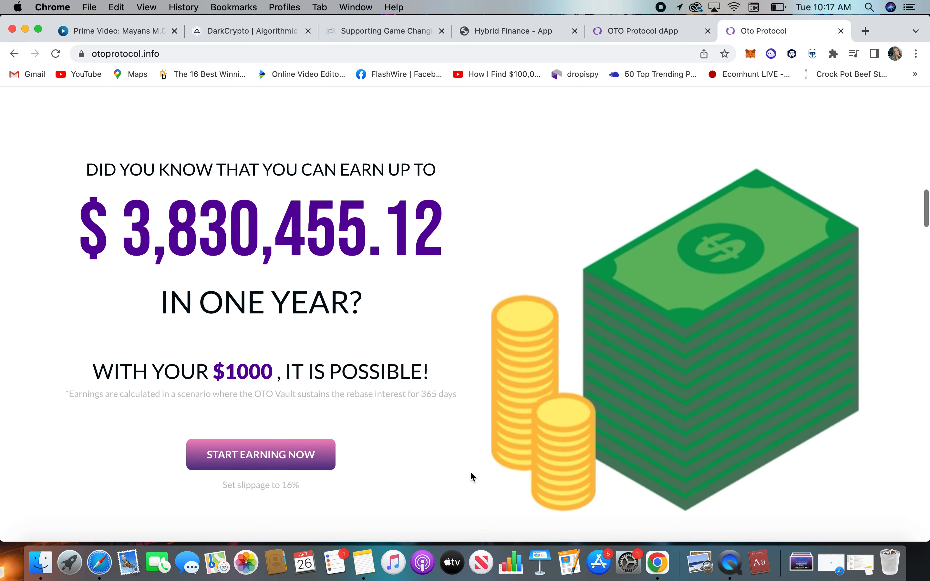